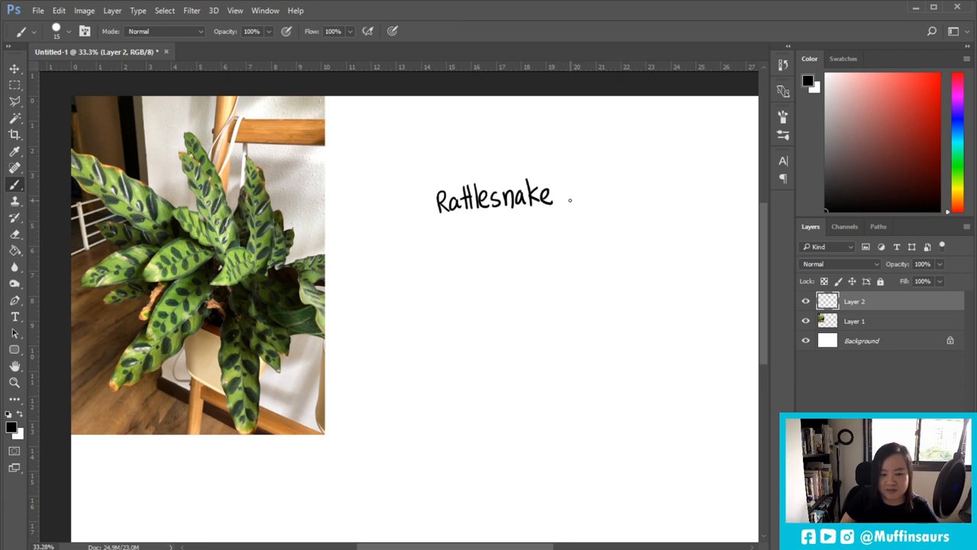
# Finish the 'Plant' title and outline the first wavy leaf with its striped tip
pyautogui.write('Plant')
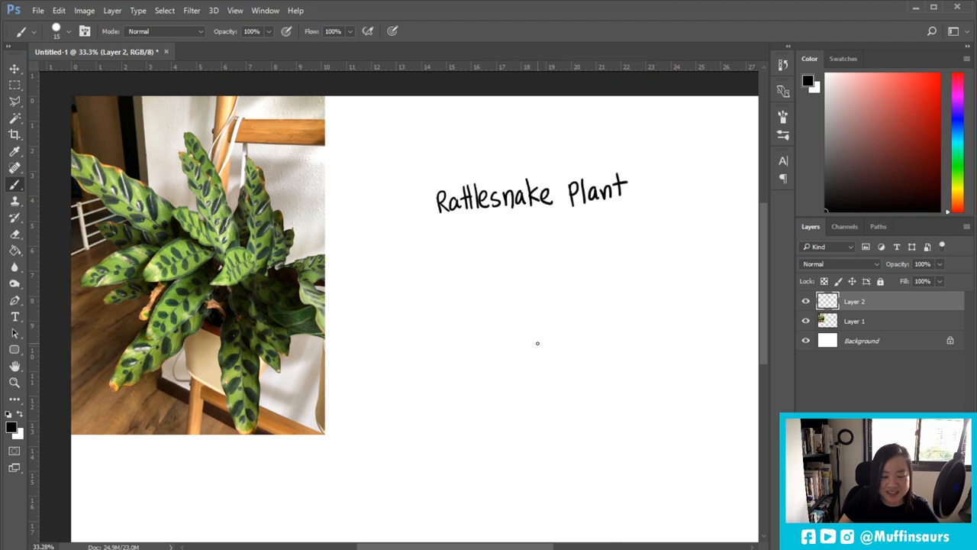
pyautogui.moveTo(523, 324)
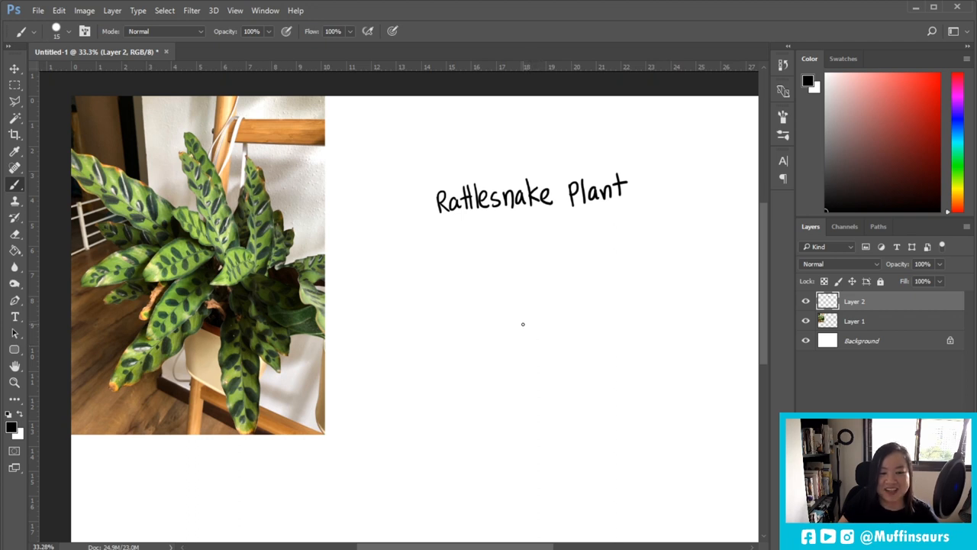
pyautogui.moveTo(553, 355); pyautogui.dragTo(618, 226)
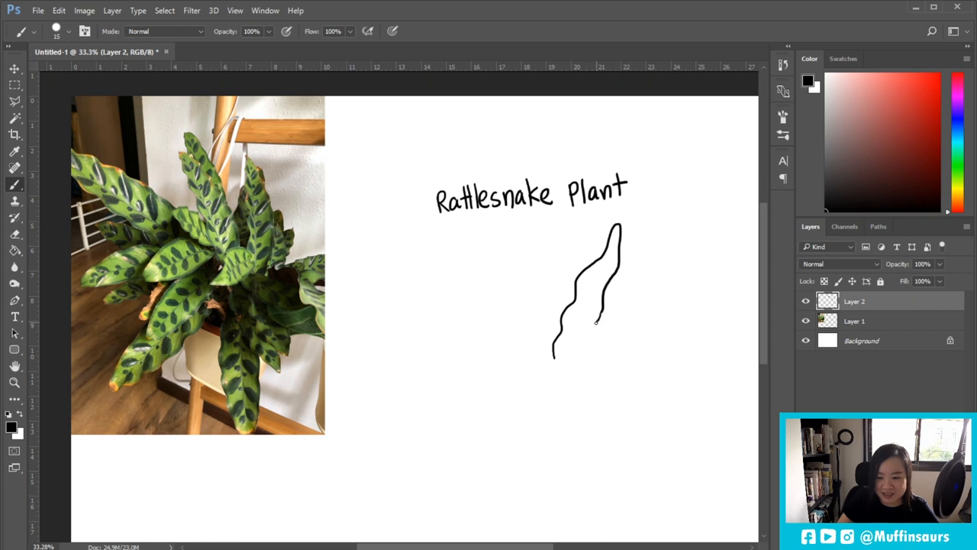
pyautogui.moveTo(595, 320); pyautogui.dragTo(558, 366)
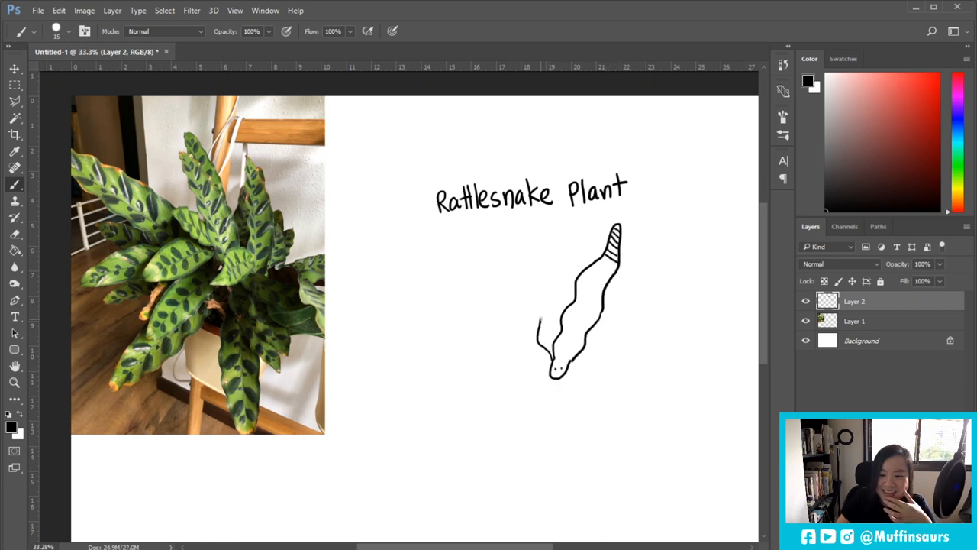
# Outline more Rattlesnake Plant leaves rising from the base and fanning left
pyautogui.moveTo(526, 229); pyautogui.dragTo(542, 332)
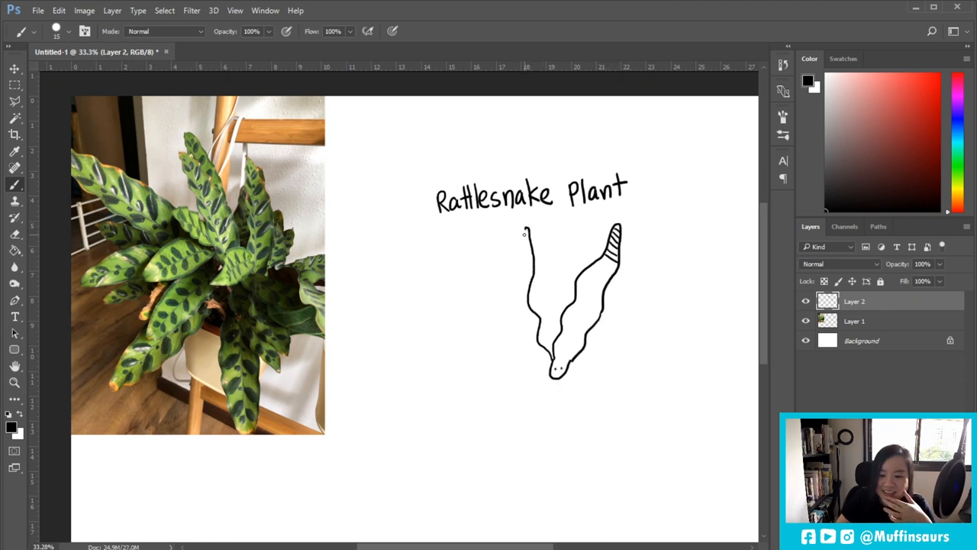
pyautogui.moveTo(526, 229); pyautogui.dragTo(520, 256)
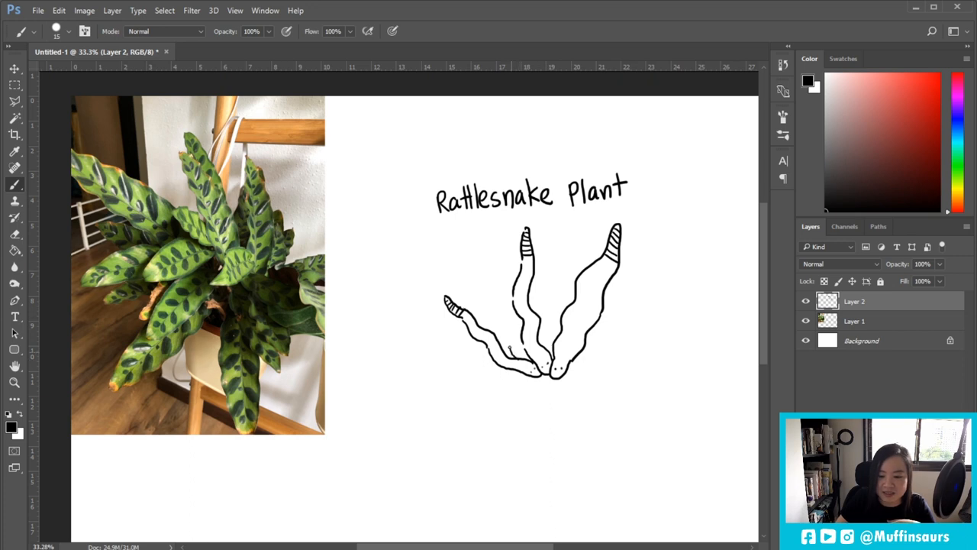
pyautogui.moveTo(477, 277); pyautogui.dragTo(509, 345)
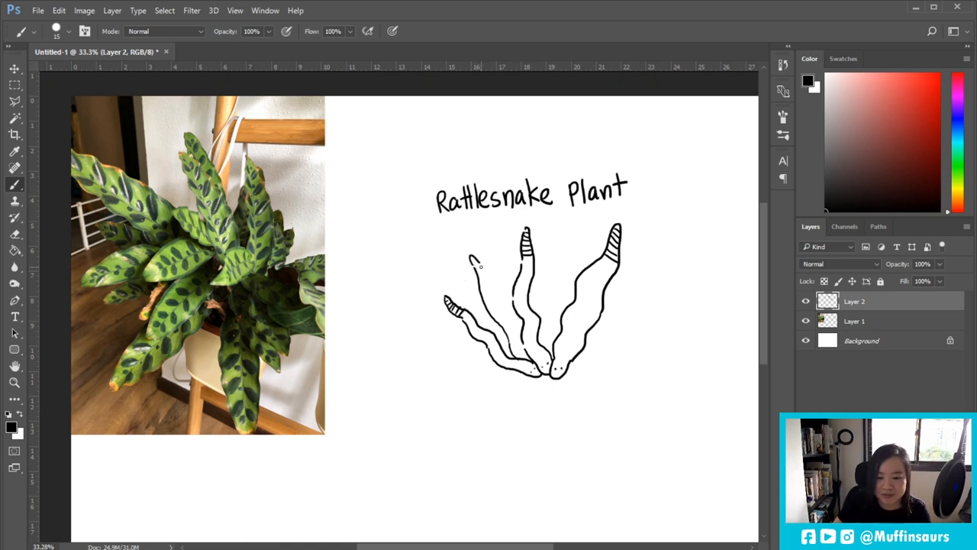
pyautogui.moveTo(474, 263); pyautogui.dragTo(516, 332)
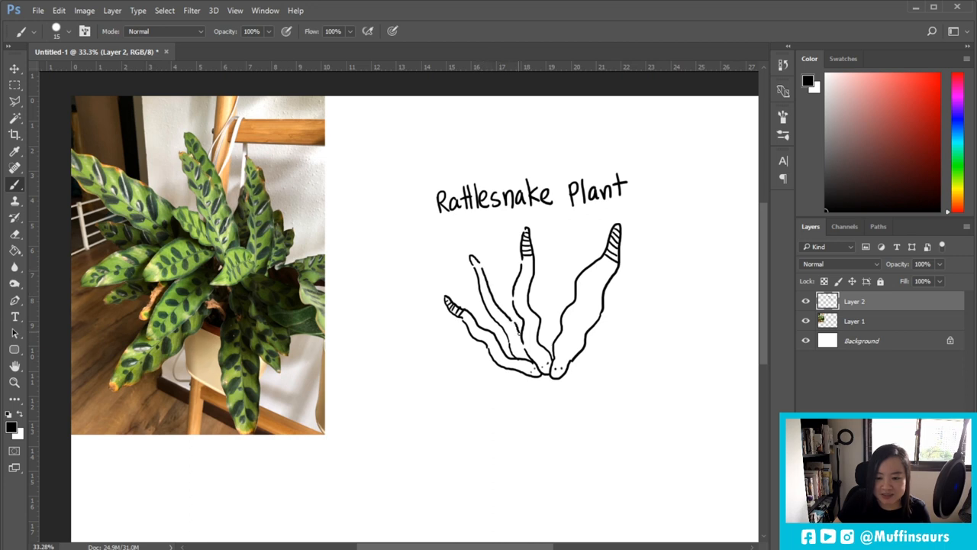
pyautogui.moveTo(557, 237); pyautogui.dragTo(657, 305)
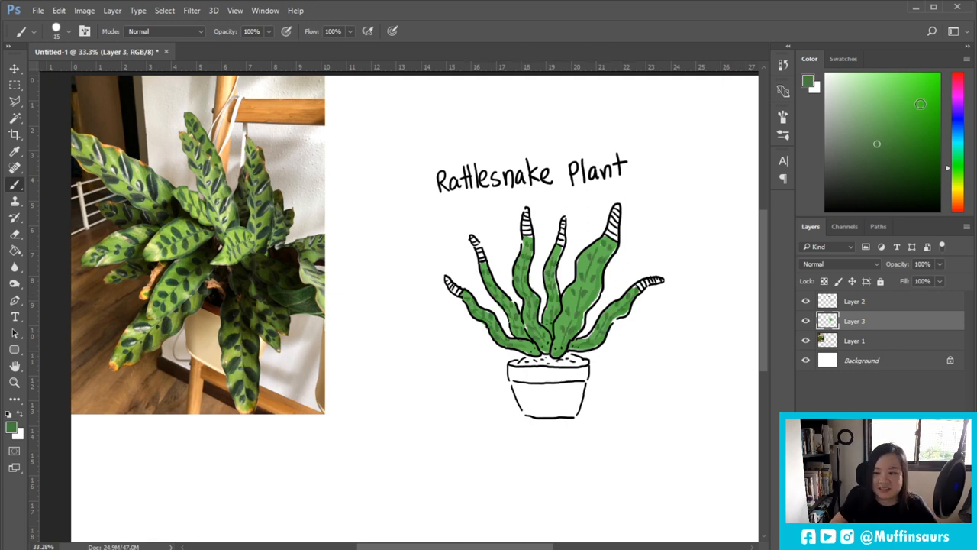
pyautogui.click(880, 126)
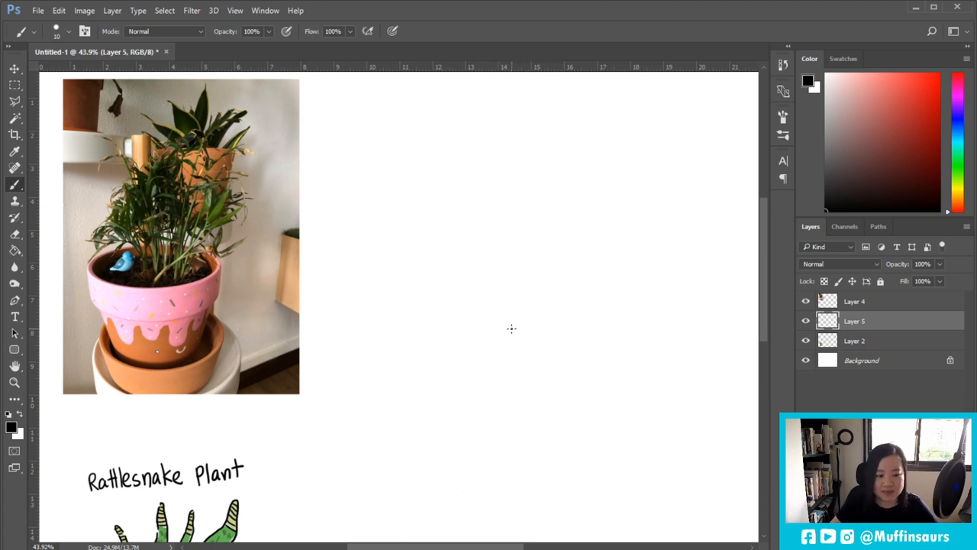
pyautogui.moveTo(566, 298)
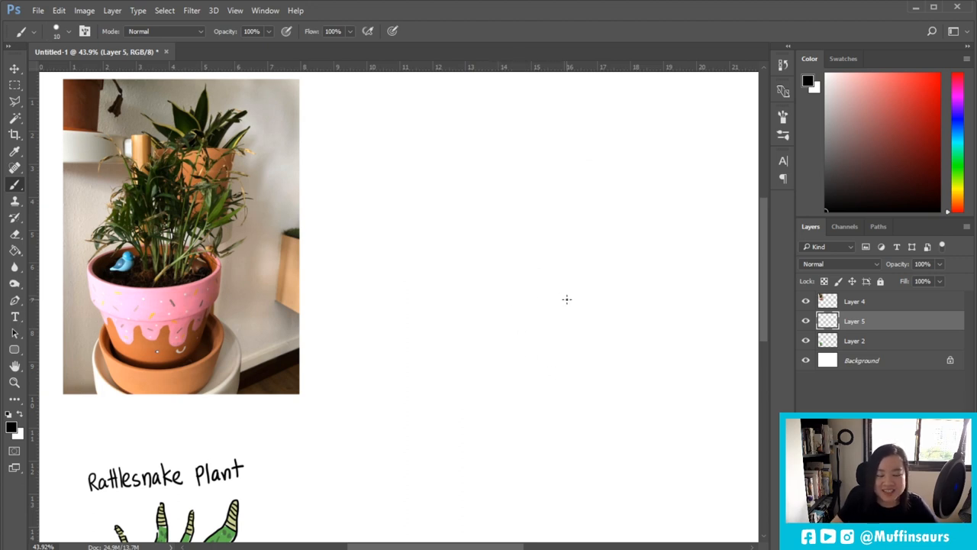
pyautogui.moveTo(459, 296)
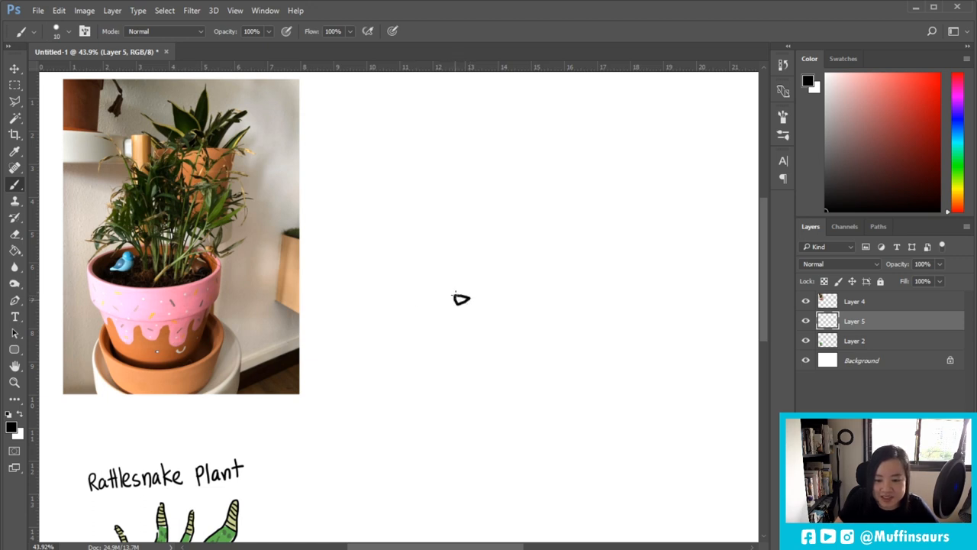
pyautogui.moveTo(447, 297)
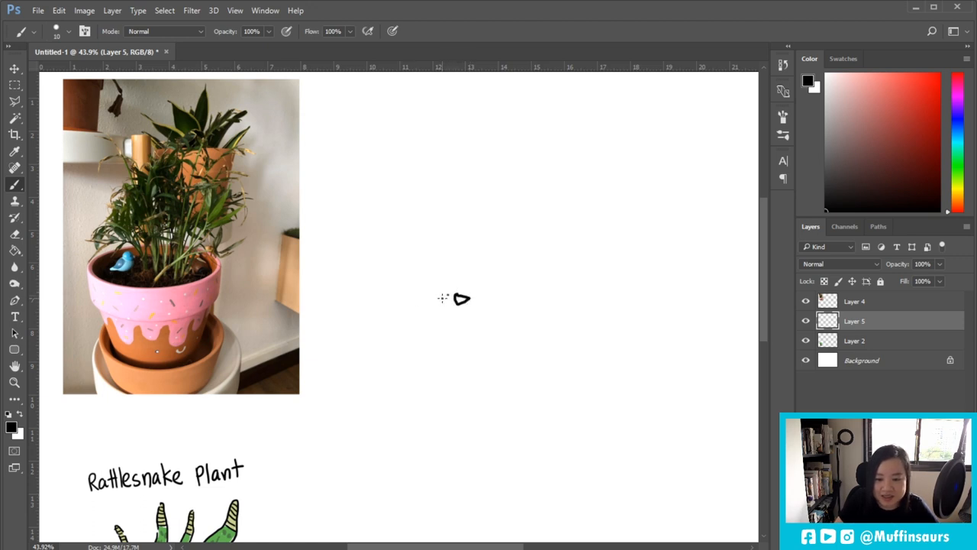
pyautogui.moveTo(455, 298)
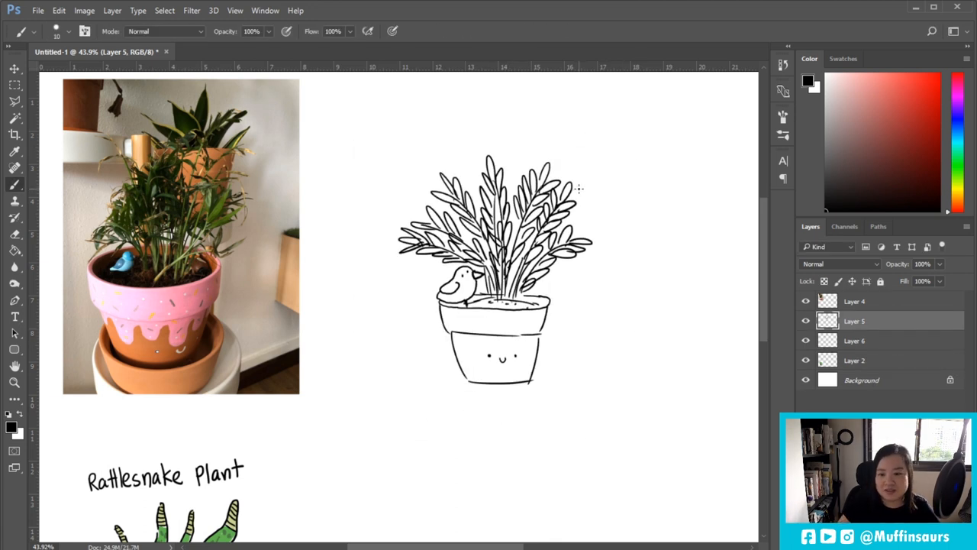
# Add more brush strokes to the palm doodle
pyautogui.moveTo(580, 190); pyautogui.dragTo(632, 218)
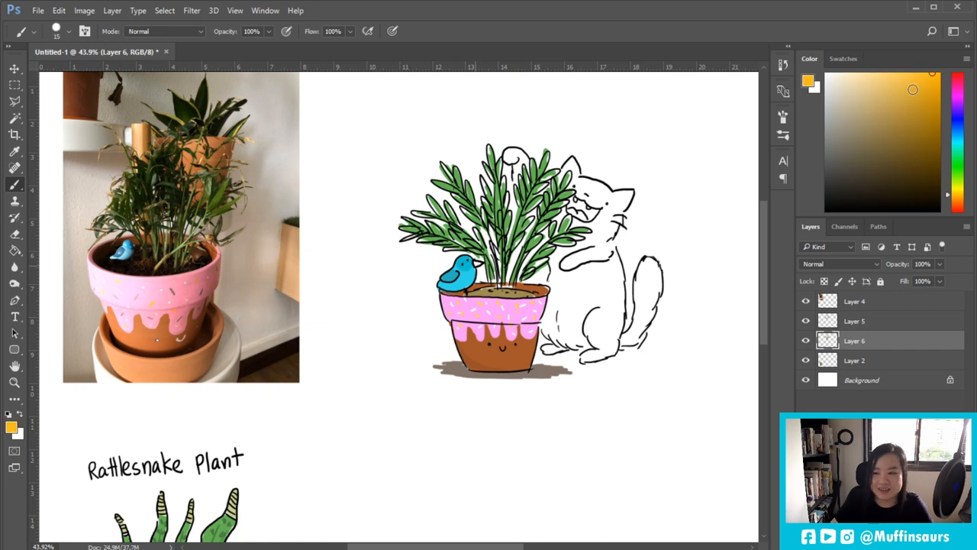
# Letter the 'Palm' title above the doodle and select the palm drawing layer
pyautogui.click(584, 206)
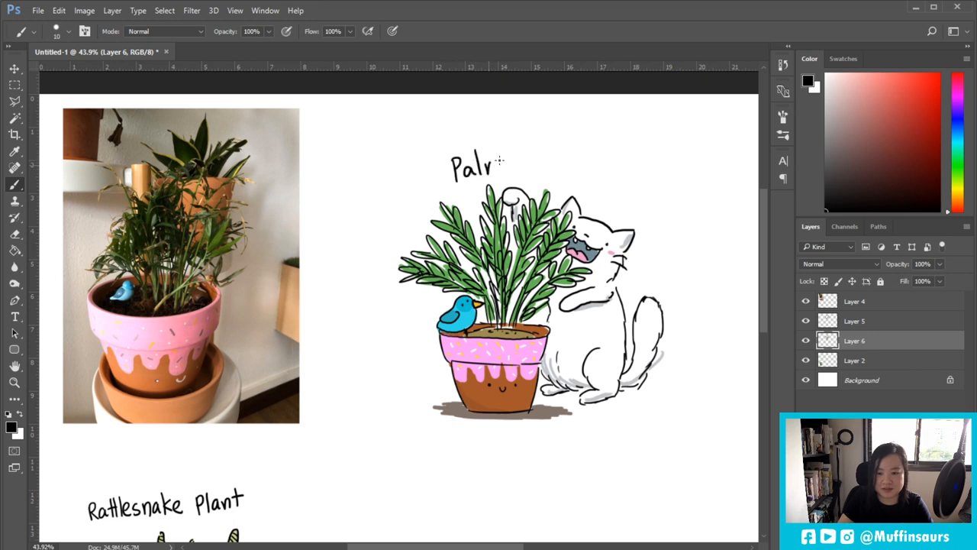
pyautogui.write('m')
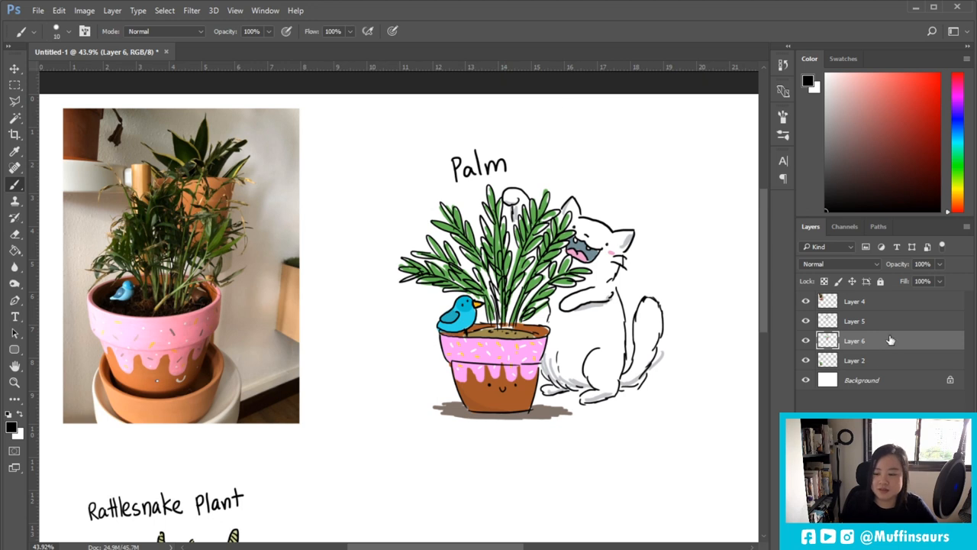
pyautogui.click(854, 321)
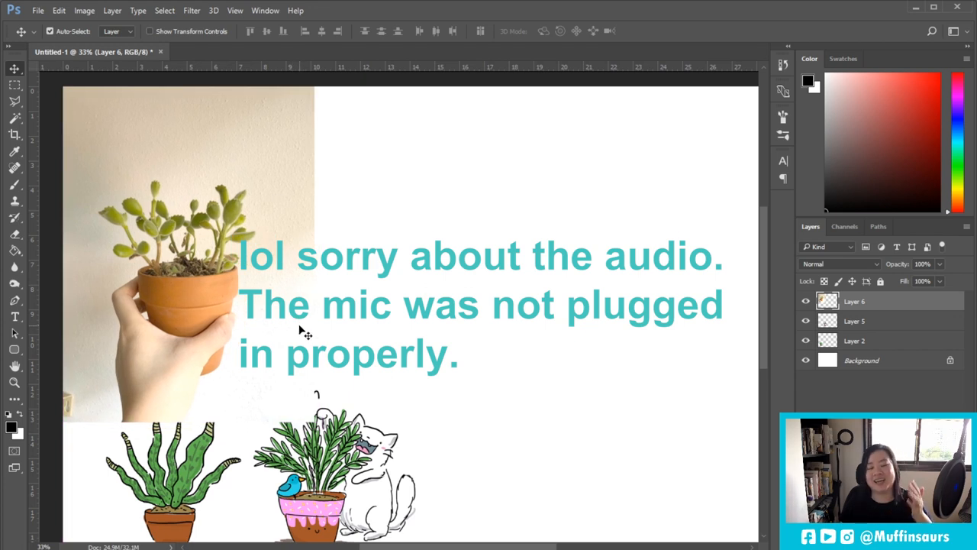
pyautogui.moveTo(96, 157)
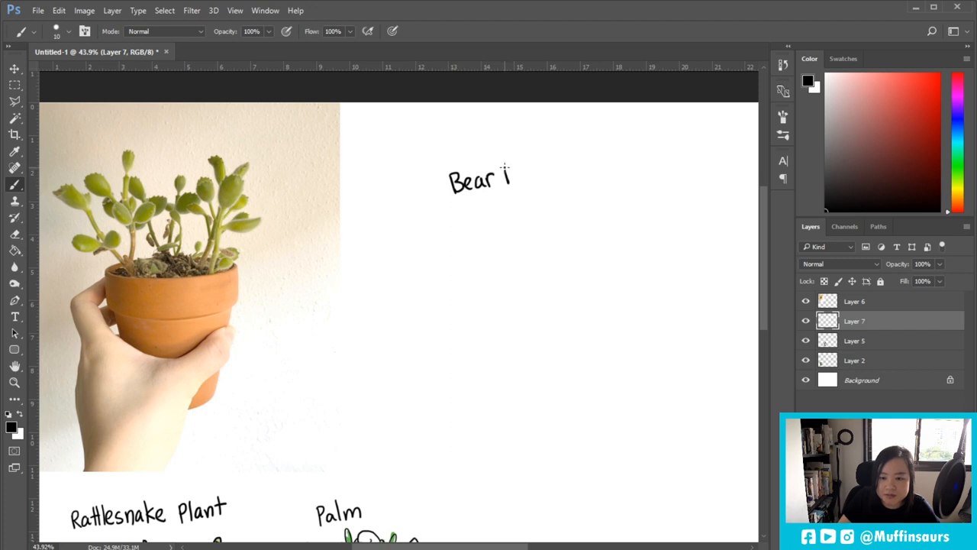
# Finish the Bear Paw Succulant title, sketch another leaf, and outline the rounded pot sides
pyautogui.moveTo(508, 176); pyautogui.dragTo(543, 180)
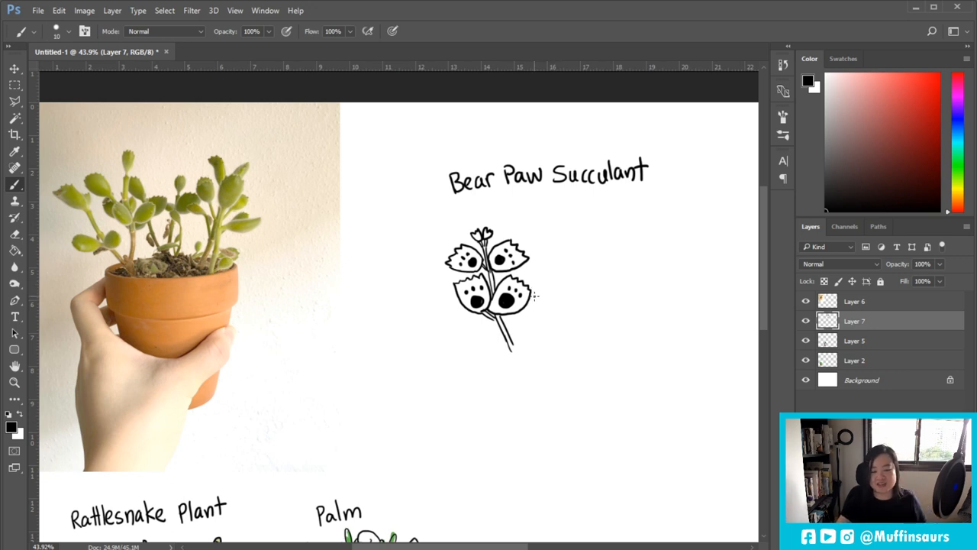
pyautogui.moveTo(624, 316); pyautogui.dragTo(620, 342)
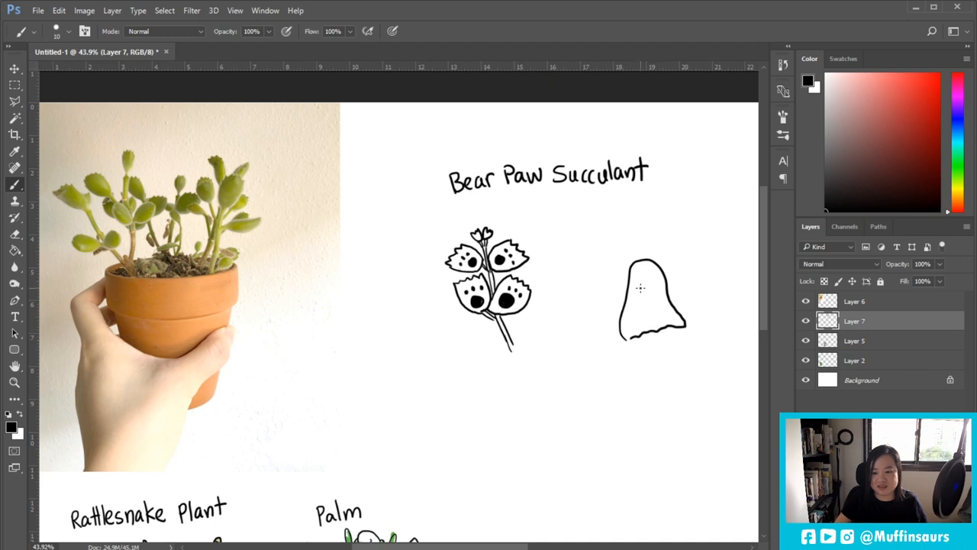
pyautogui.click(641, 289)
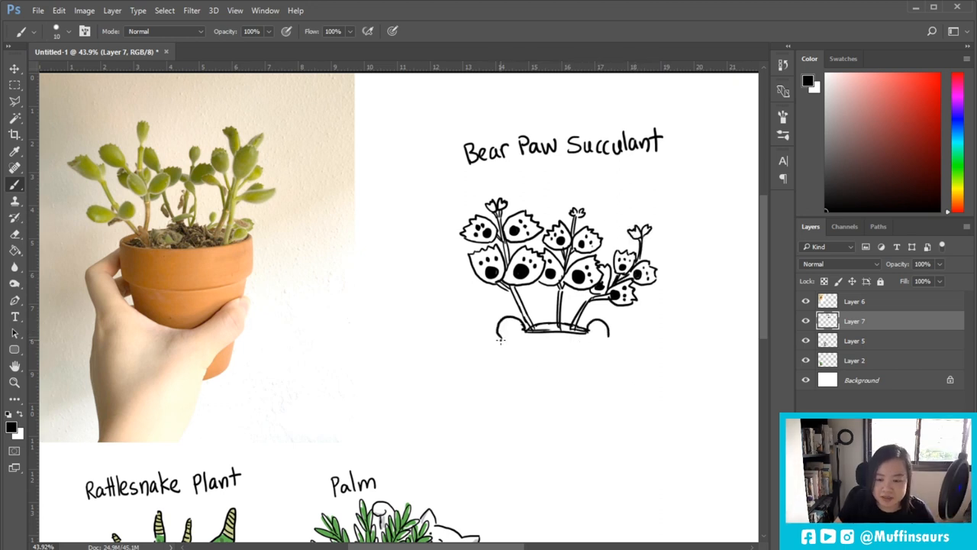
pyautogui.moveTo(500, 336); pyautogui.dragTo(495, 397)
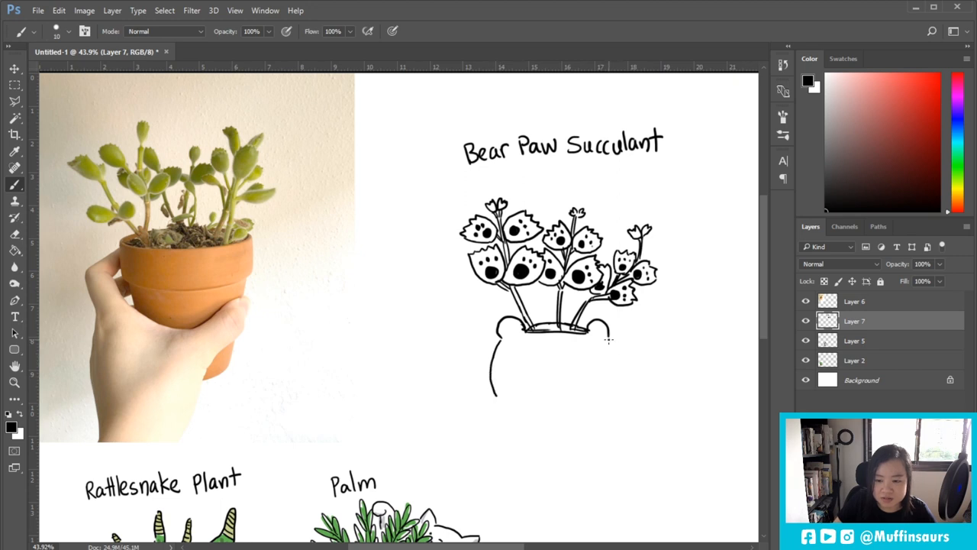
pyautogui.moveTo(609, 340); pyautogui.dragTo(616, 397)
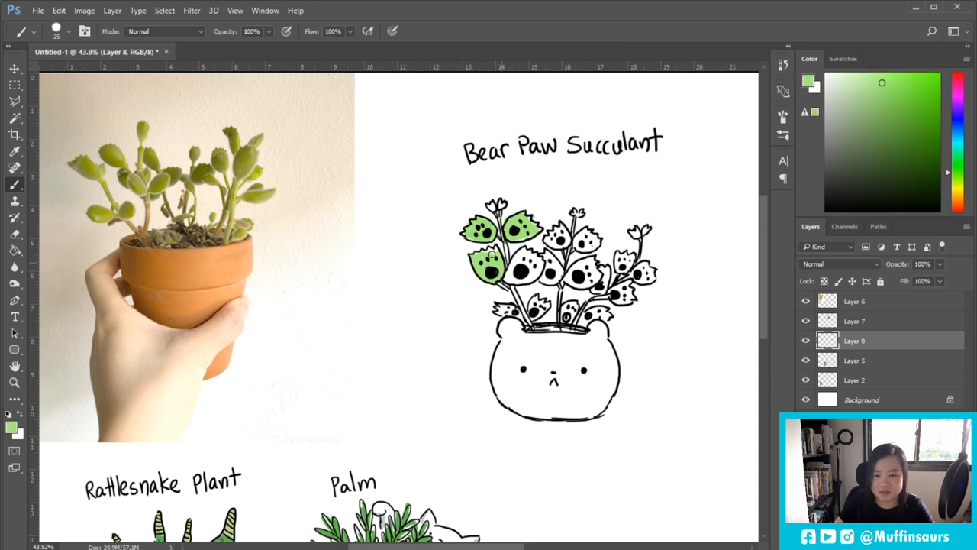
# Fill more succulent leaves with green, then scroll down the canvas
pyautogui.click(512, 267)
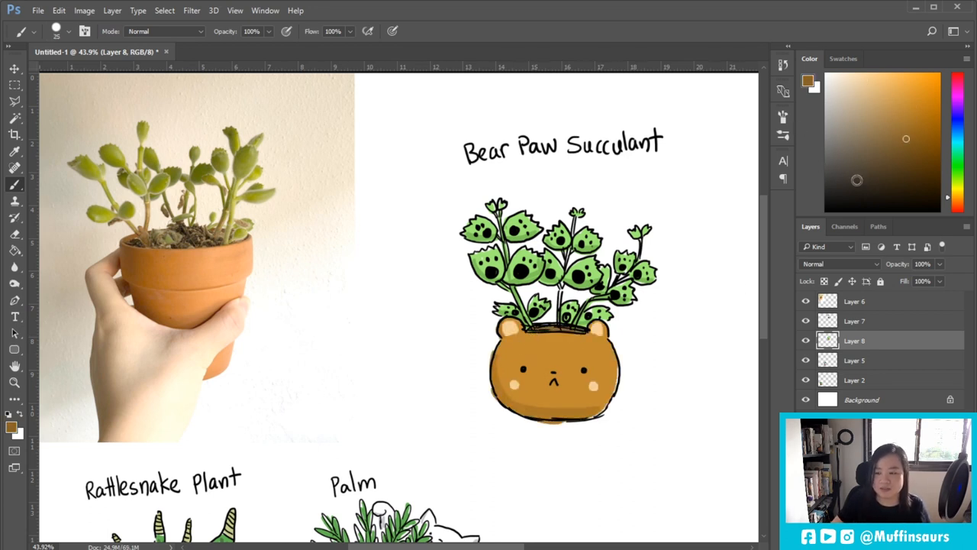
pyautogui.scroll(-3)
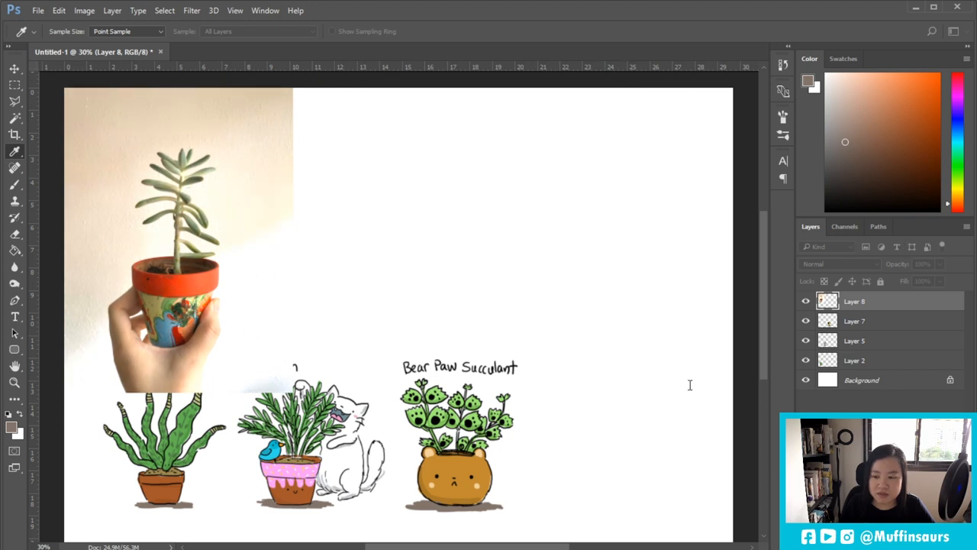
pyautogui.moveTo(697, 385)
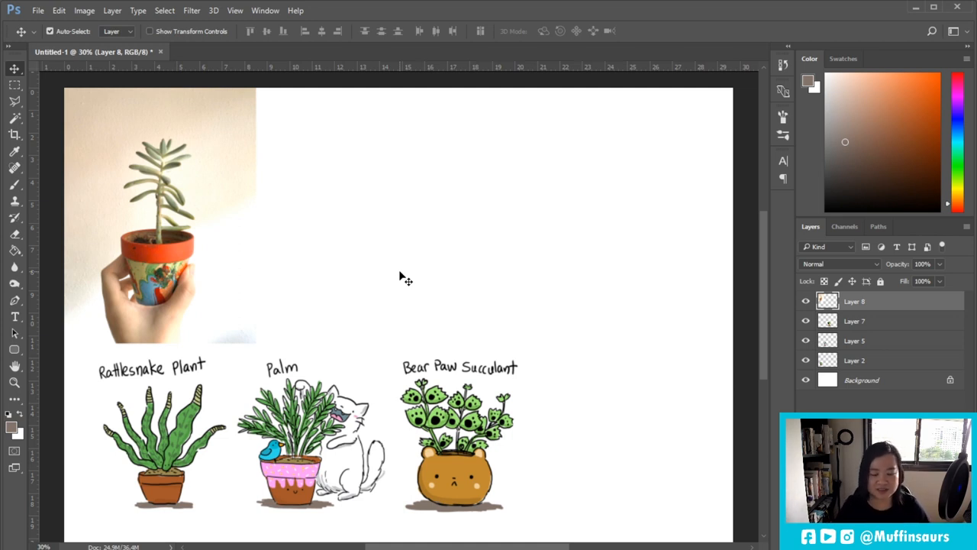
pyautogui.moveTo(364, 249)
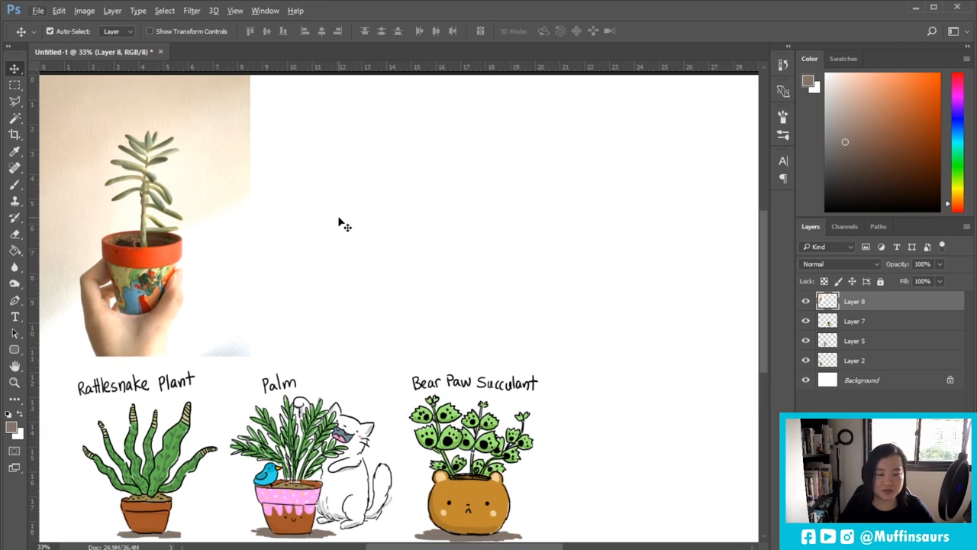
pyautogui.moveTo(225, 212)
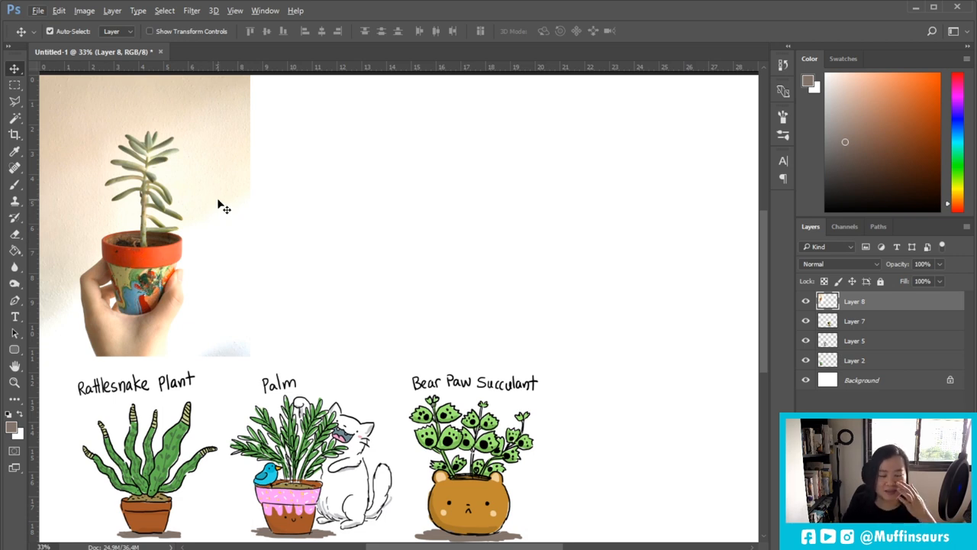
pyautogui.moveTo(172, 301)
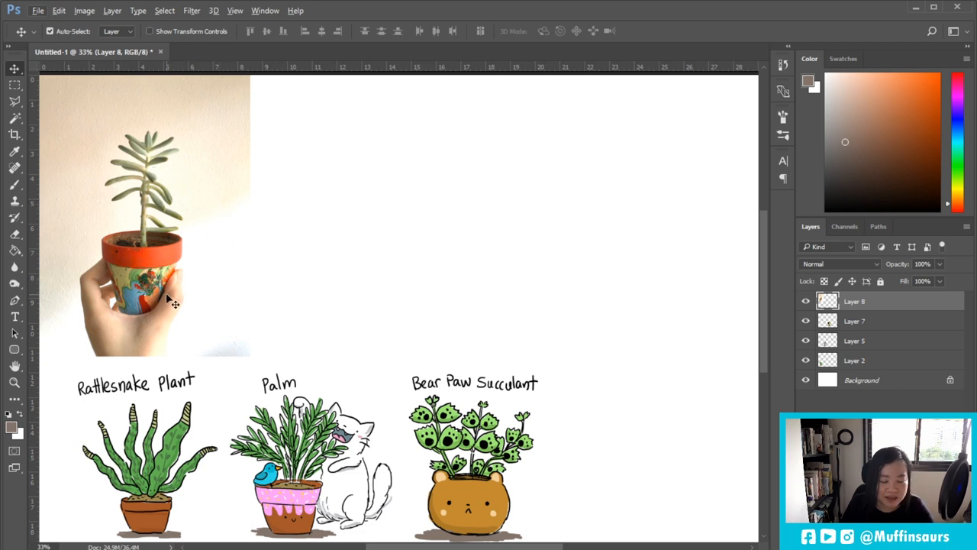
pyautogui.moveTo(122, 304)
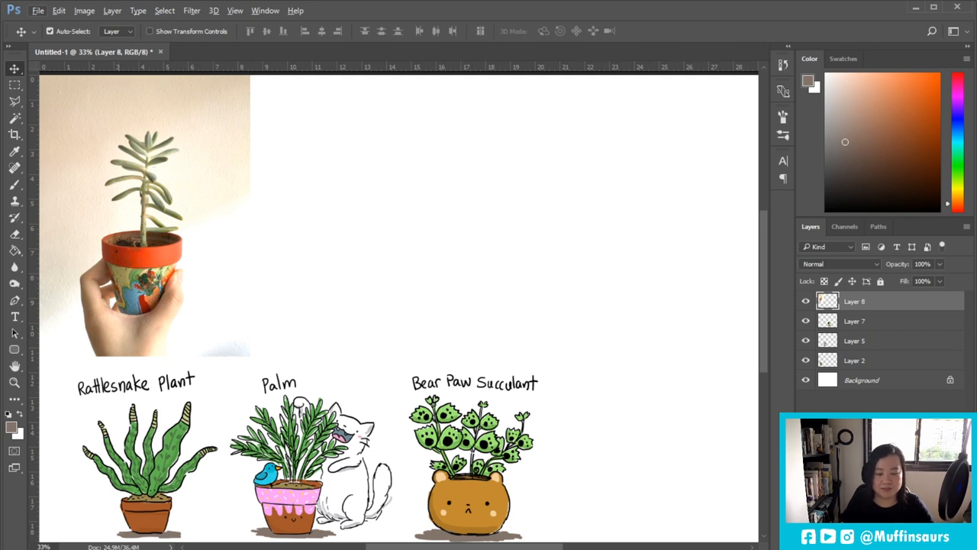
# On a new layer, letter 'weird succulant' and draw leaves at the top of the stem
pyautogui.click(854, 320)
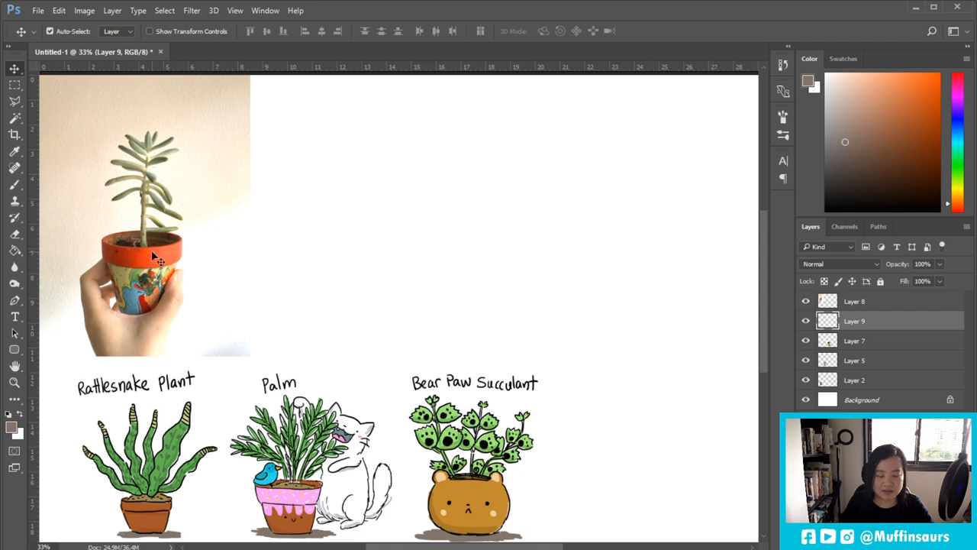
pyautogui.moveTo(160, 256)
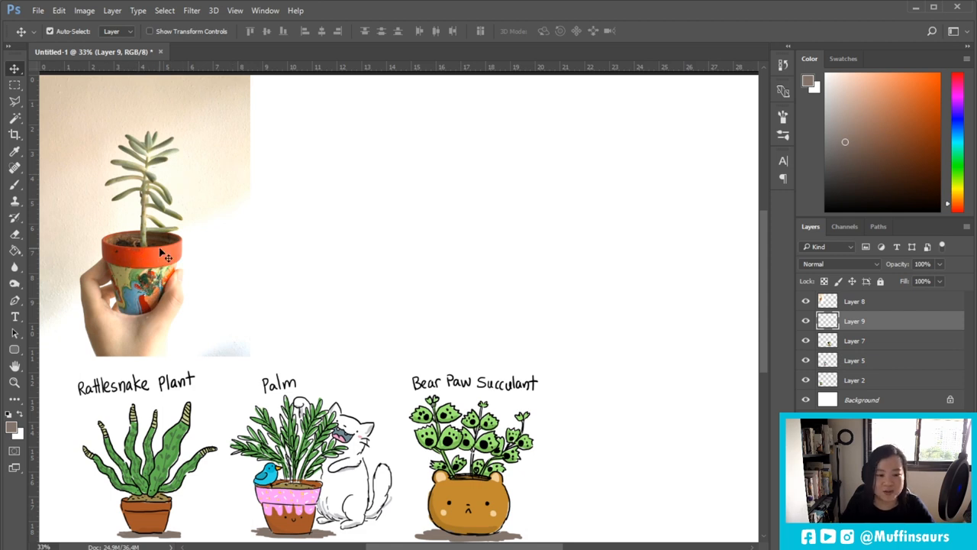
pyautogui.moveTo(514, 256)
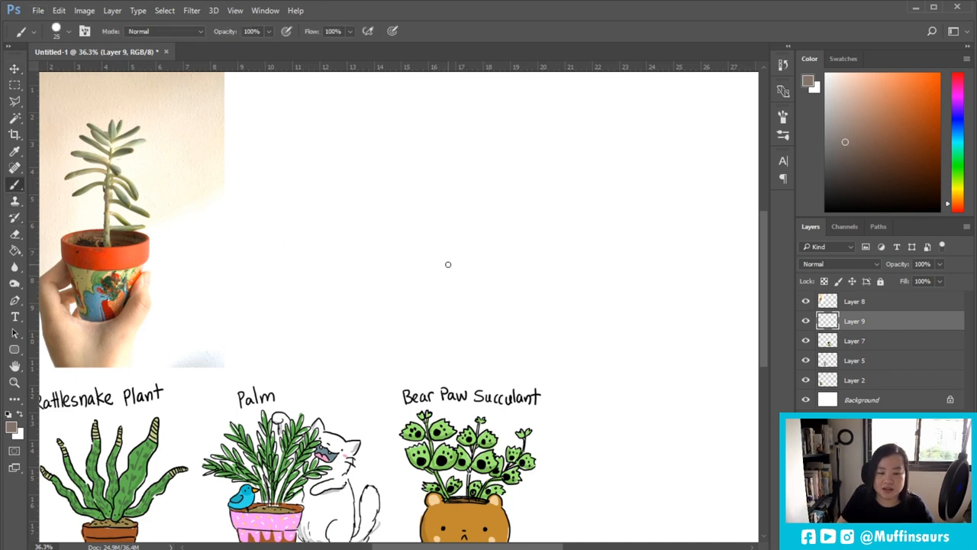
pyautogui.moveTo(400, 256)
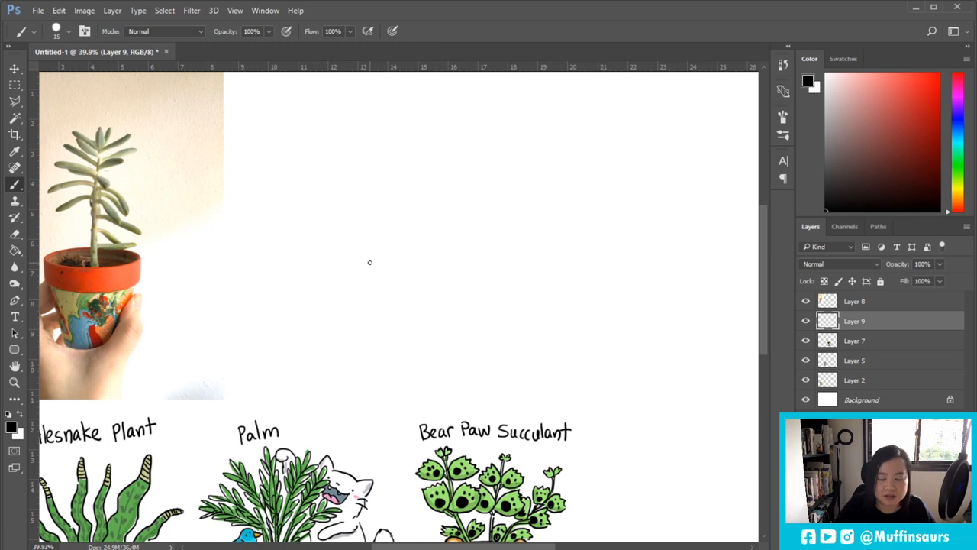
pyautogui.moveTo(415, 225)
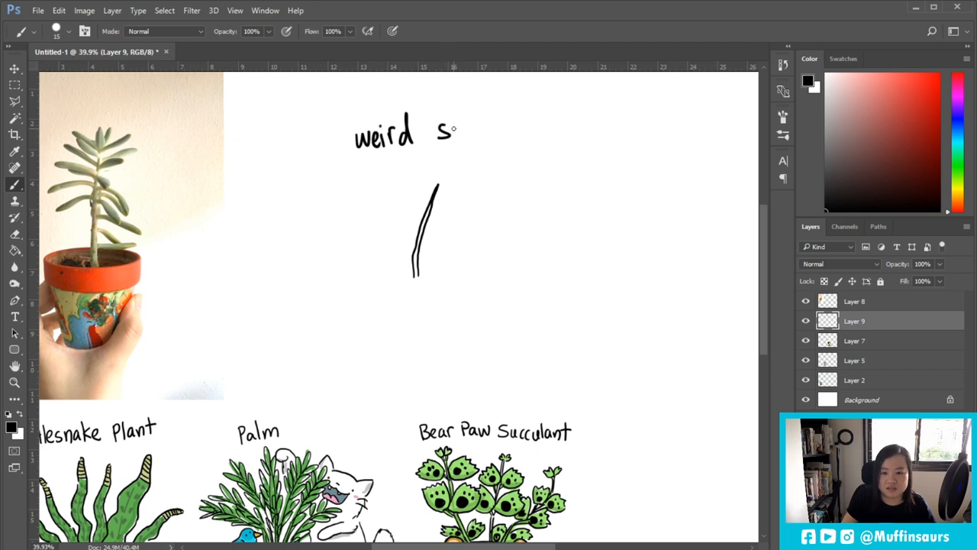
pyautogui.write('ucculant')
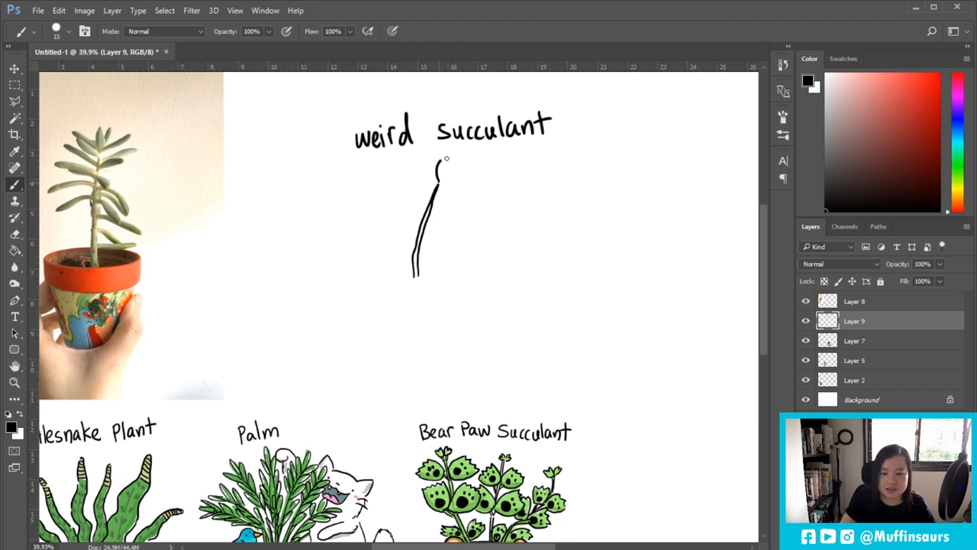
pyautogui.moveTo(447, 161); pyautogui.dragTo(401, 187)
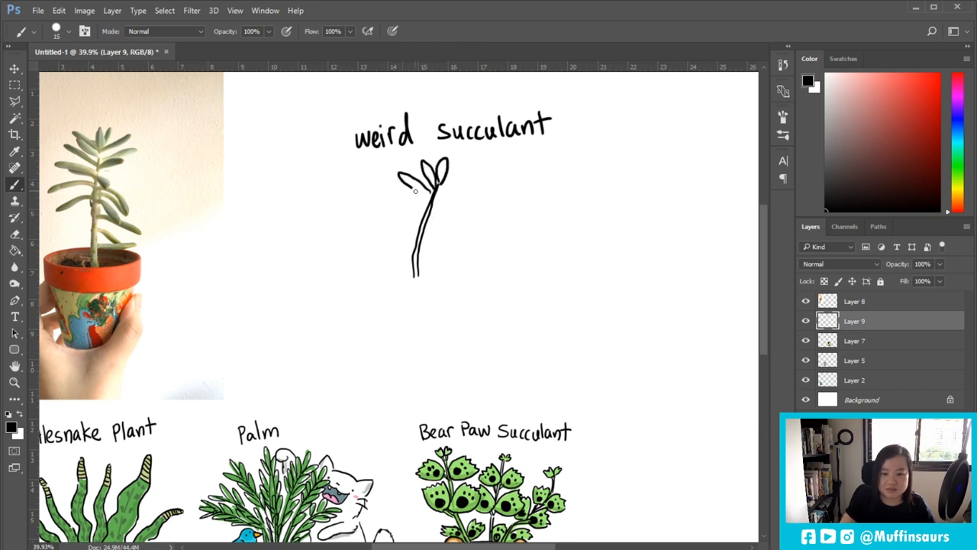
pyautogui.moveTo(405, 191); pyautogui.dragTo(474, 198)
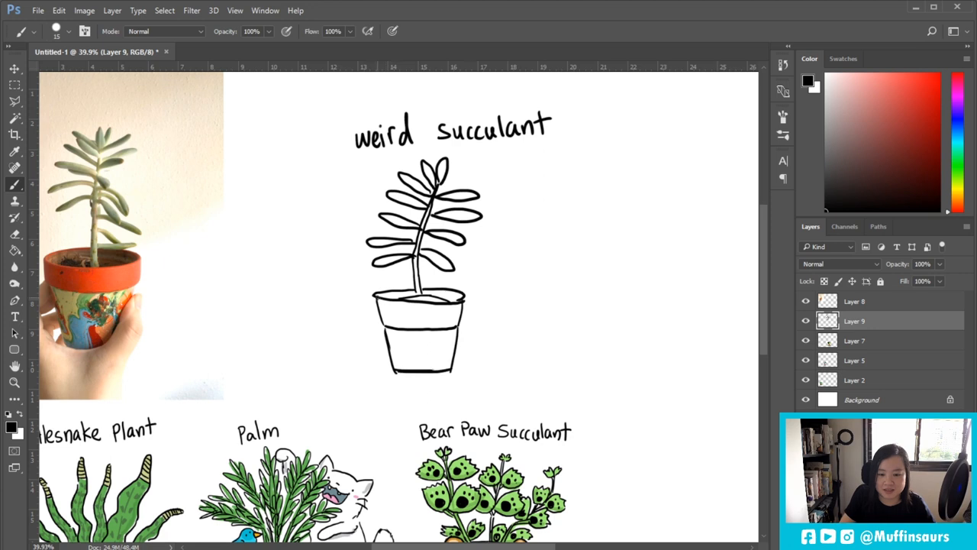
pyautogui.moveTo(794, 231)
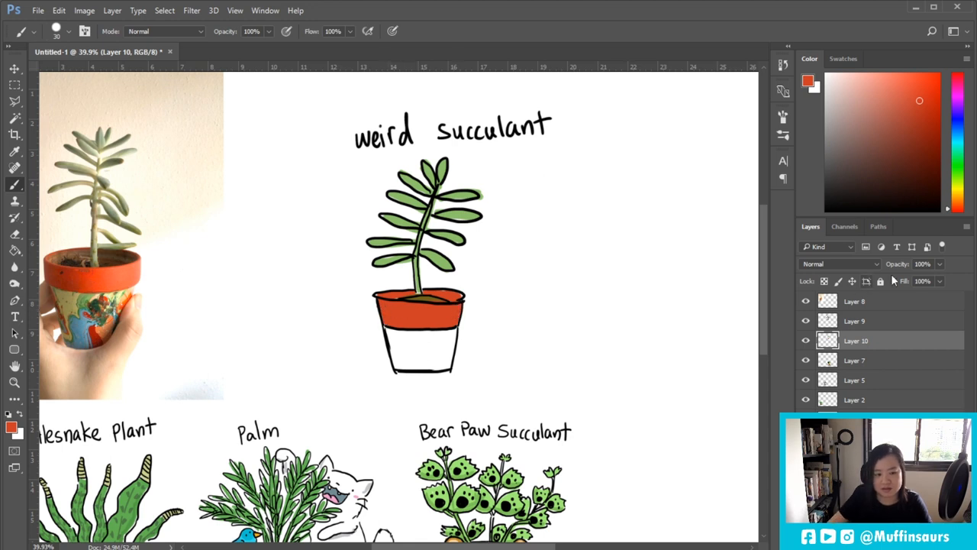
# Paint a red pattern on the succulent's pot
pyautogui.moveTo(408, 358); pyautogui.dragTo(439, 344)
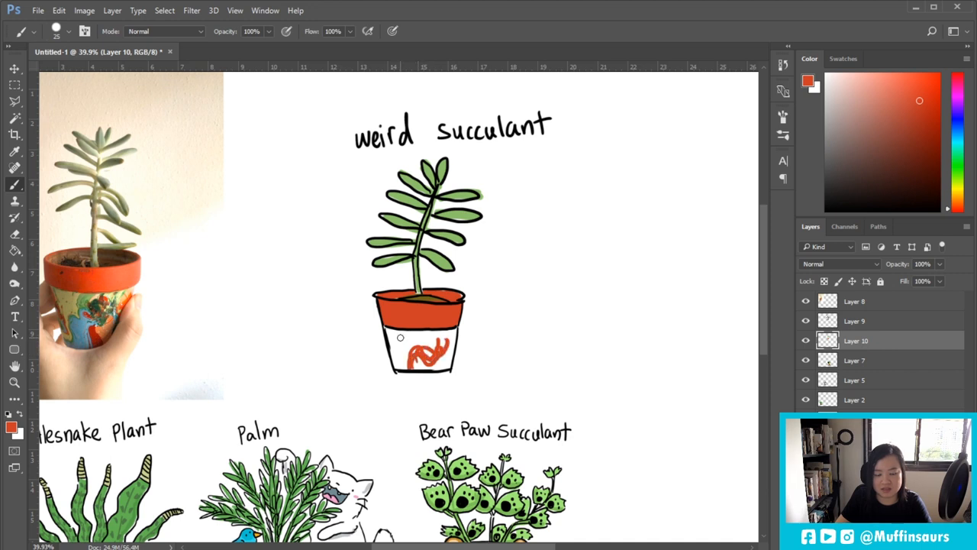
pyautogui.moveTo(399, 338); pyautogui.dragTo(416, 365)
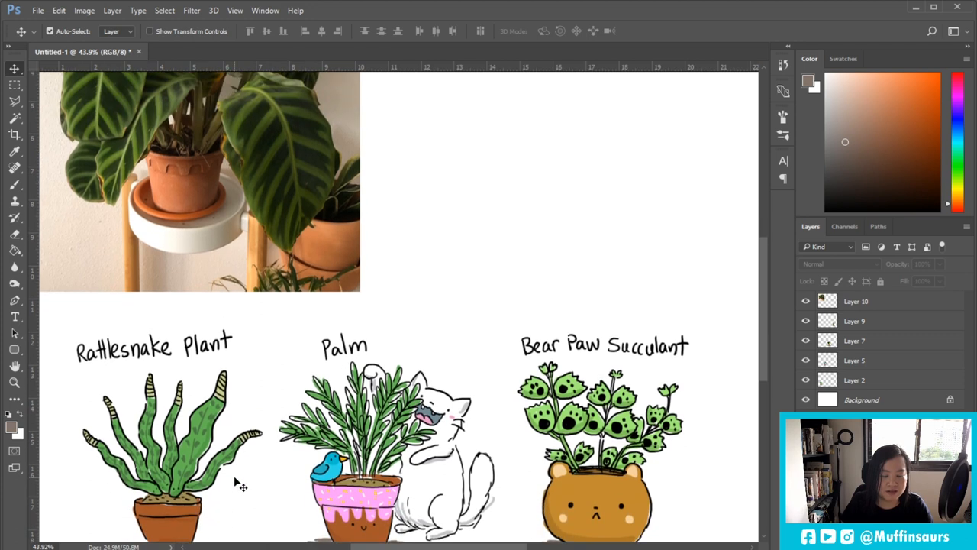
# Scroll the canvas to bring the Zebrina reference photo into view
pyautogui.scroll(-3)
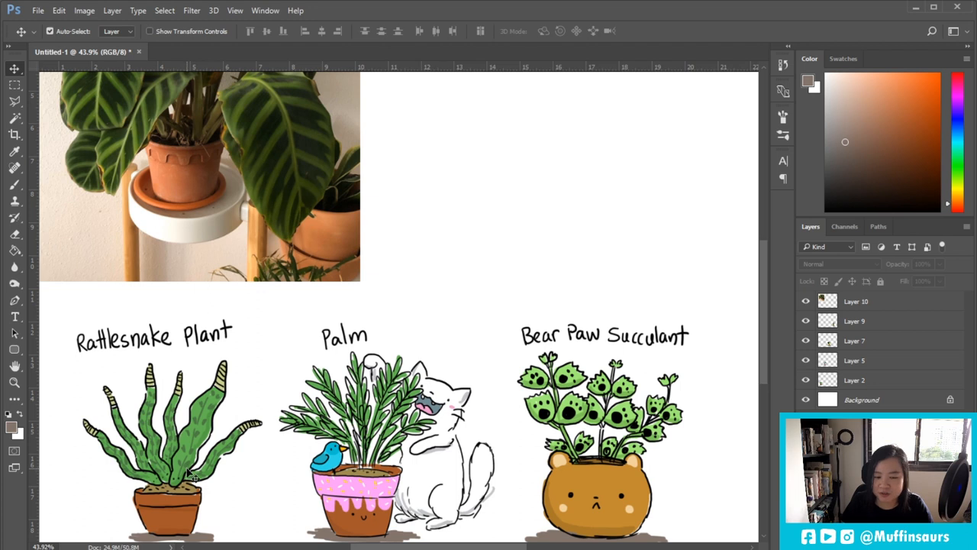
pyautogui.moveTo(179, 451)
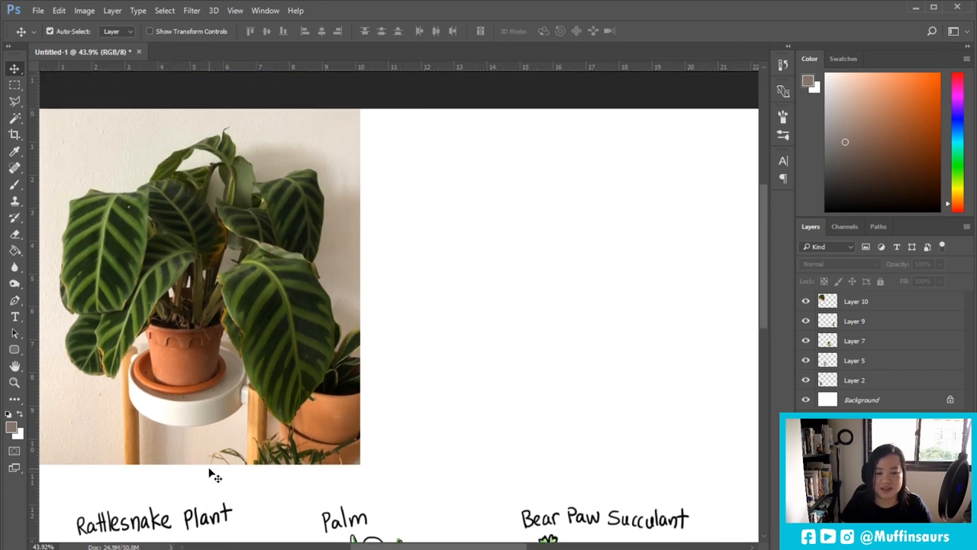
pyautogui.scroll(-3)
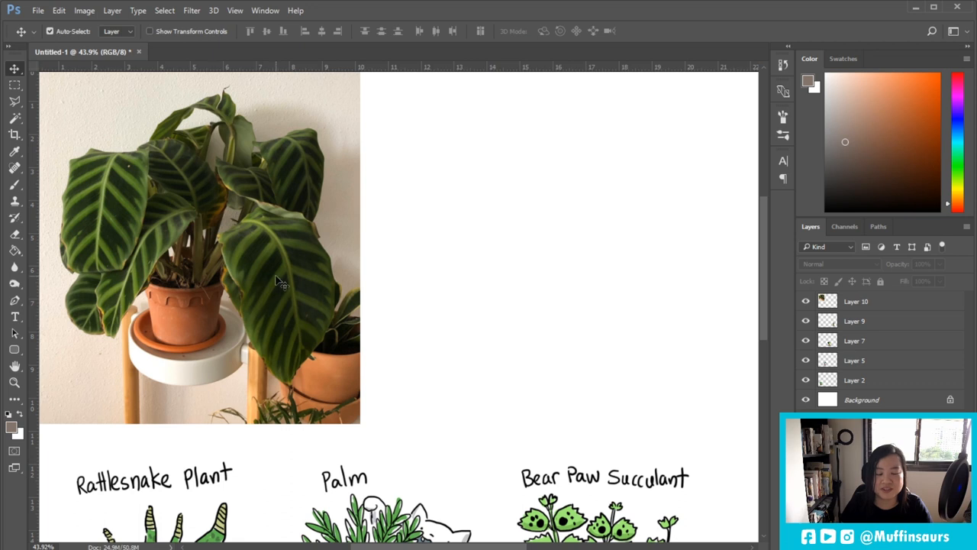
pyautogui.moveTo(256, 313)
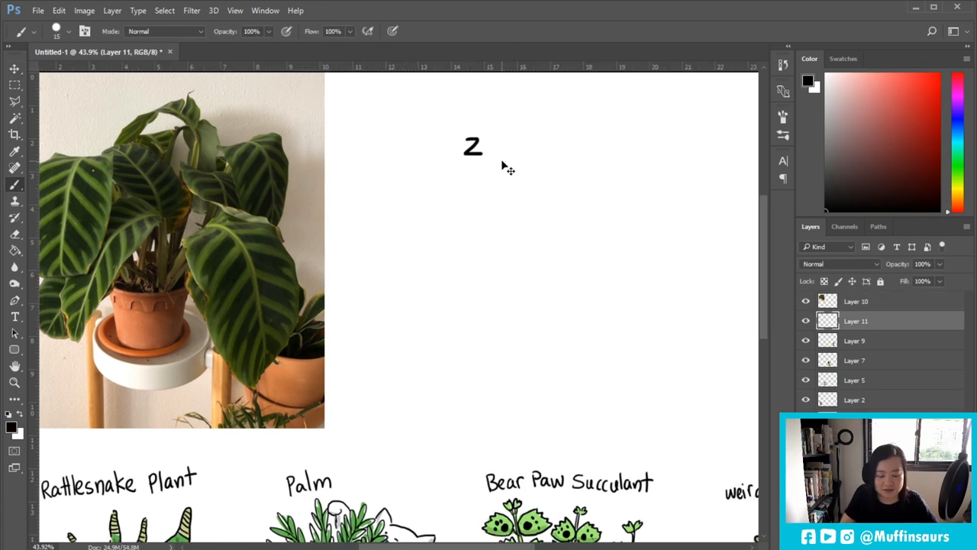
# Letter 'Zebrina', draw a zebra with body, legs and tail, and a creature climbing on
pyautogui.moveTo(471, 156); pyautogui.dragTo(480, 149)
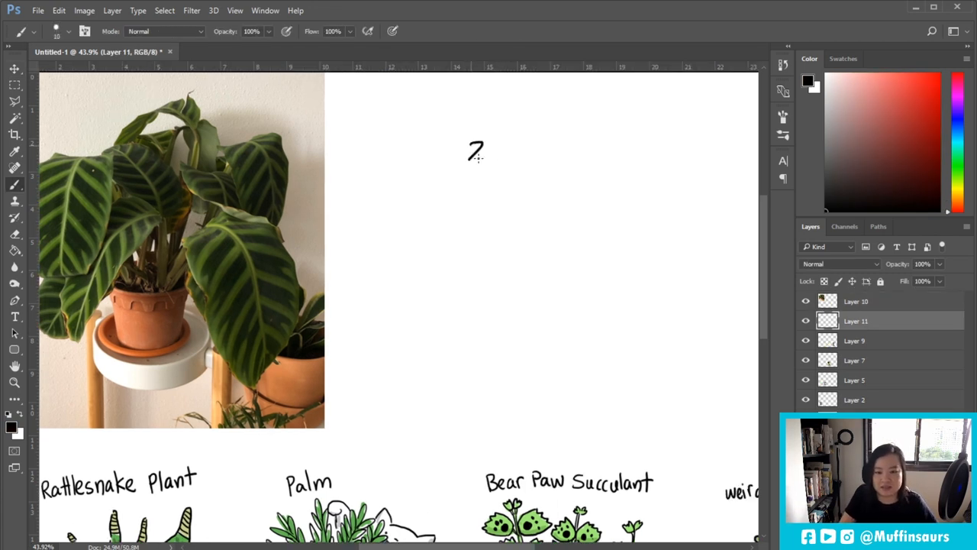
pyautogui.moveTo(478, 150); pyautogui.dragTo(519, 151)
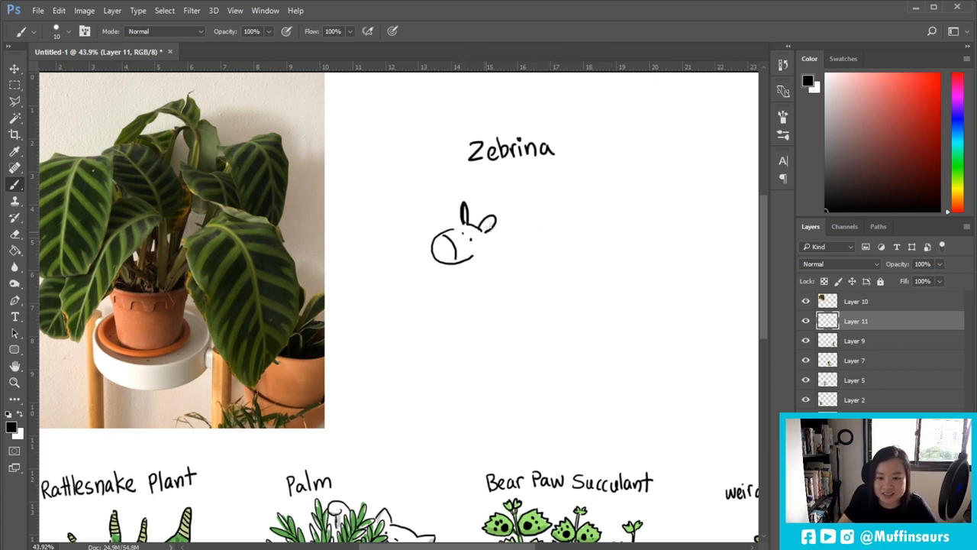
pyautogui.moveTo(469, 225); pyautogui.dragTo(546, 294)
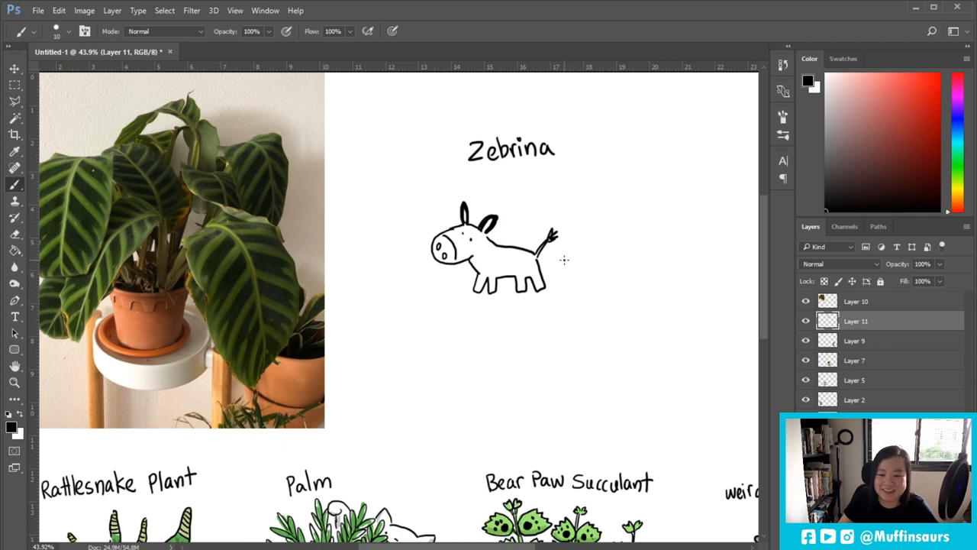
pyautogui.moveTo(678, 237)
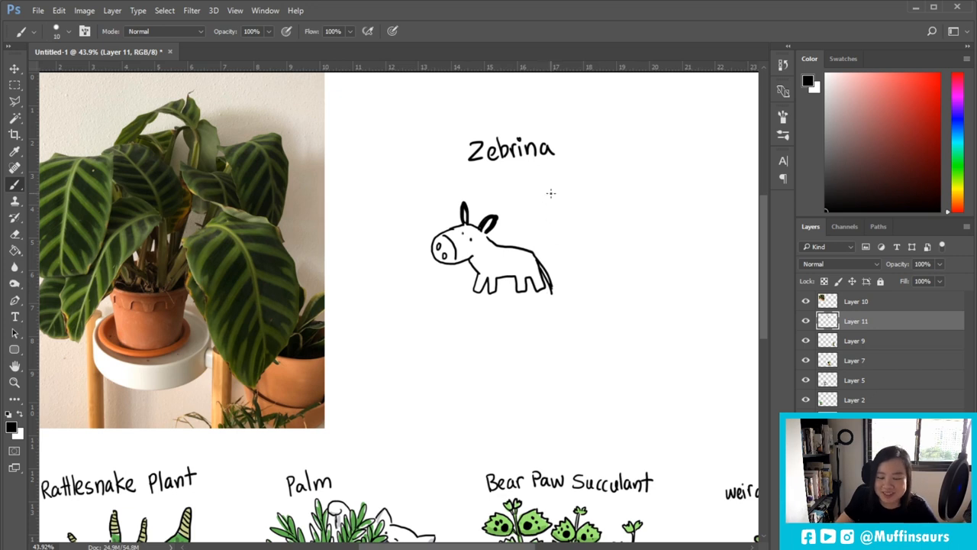
pyautogui.moveTo(527, 184); pyautogui.dragTo(580, 244)
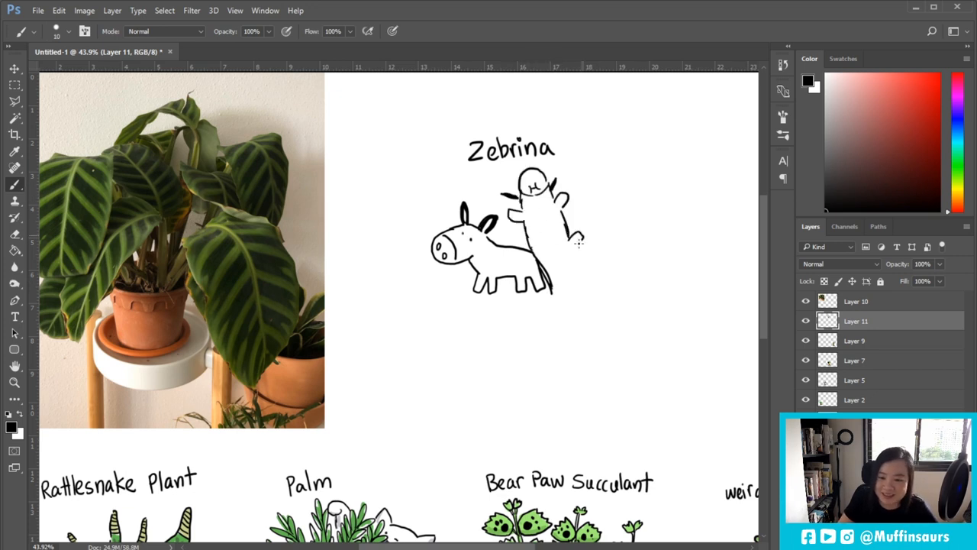
# Finish the climbing creature, draw the second zebra's body, and add grass blades between the zebras
pyautogui.moveTo(550, 244); pyautogui.dragTo(557, 298)
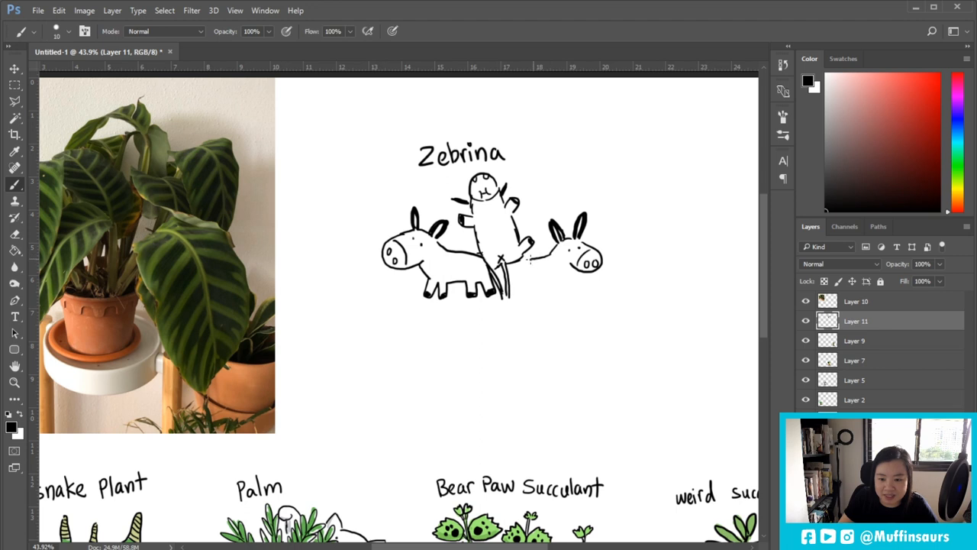
pyautogui.moveTo(533, 258); pyautogui.dragTo(510, 301)
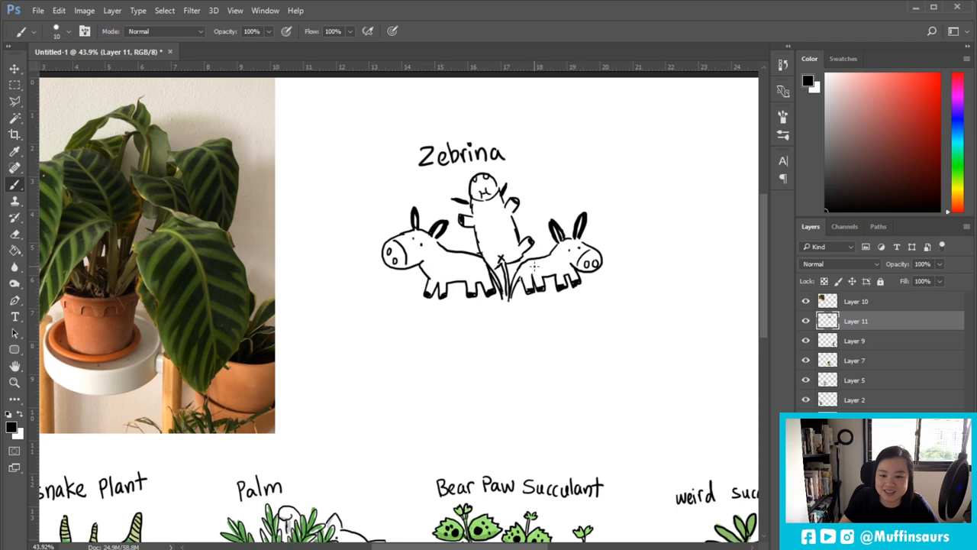
pyautogui.moveTo(458, 298); pyautogui.dragTo(561, 320)
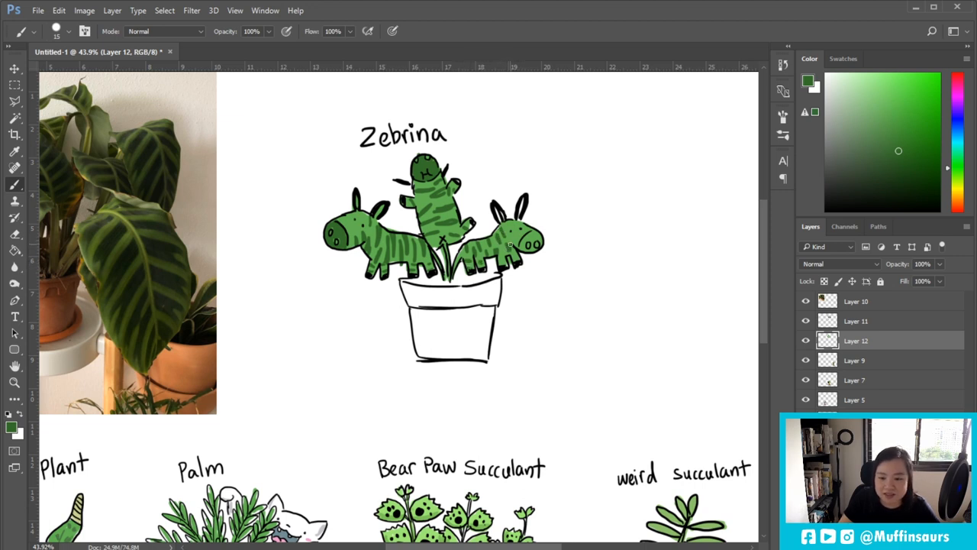
# Paint the Zebrina pot brown with a soft grey shadow beneath it
pyautogui.click(527, 243)
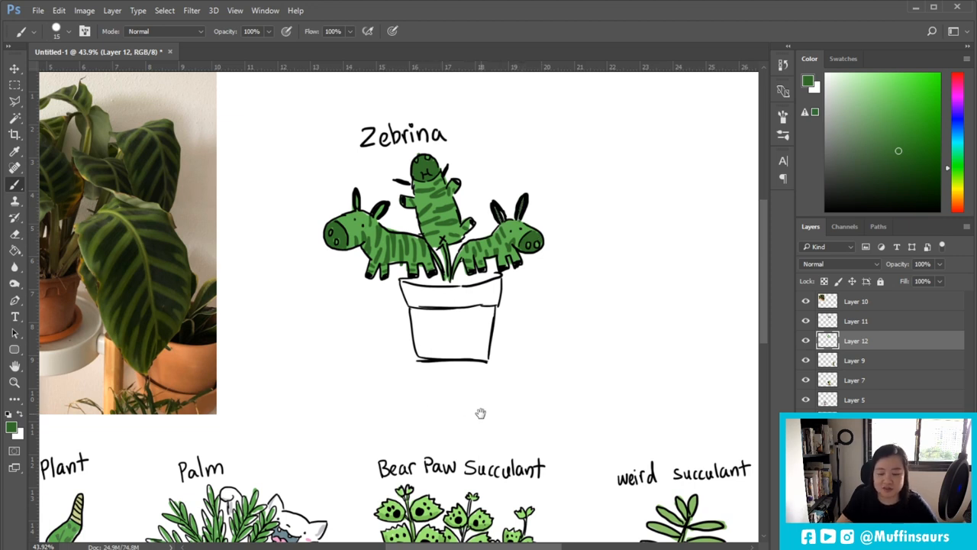
pyautogui.scroll(-3)
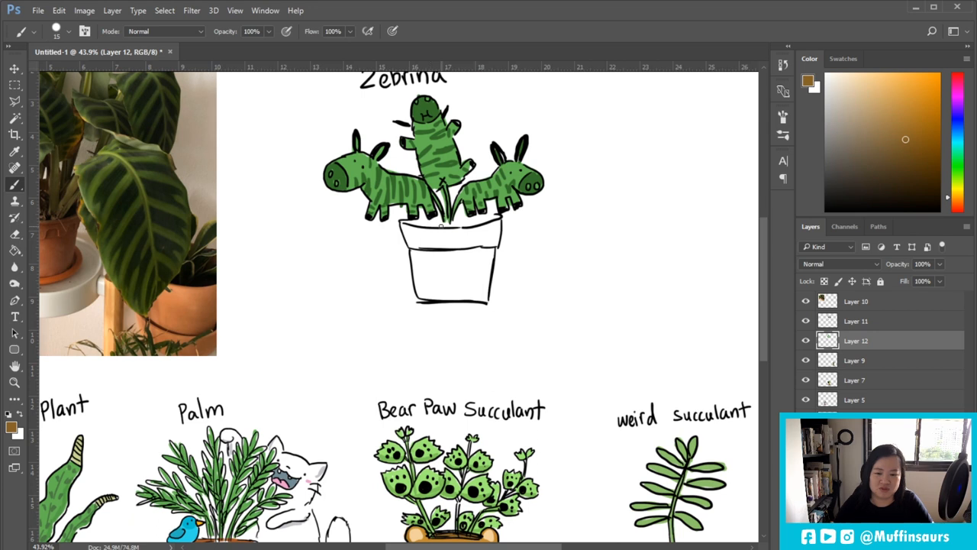
pyautogui.click(445, 223)
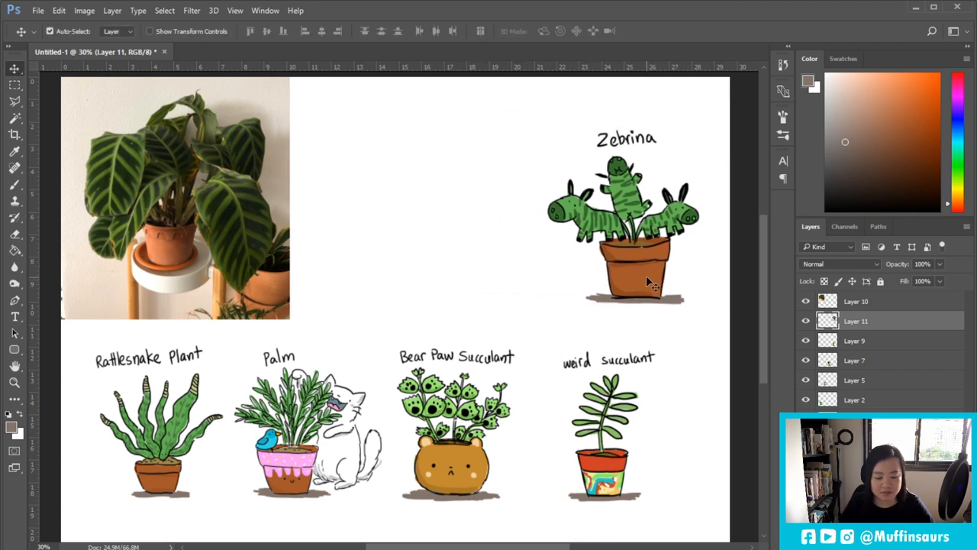
# Nudge the Zebrina doodle slightly down and to the left into position
pyautogui.moveTo(624, 221); pyautogui.dragTo(500, 413)
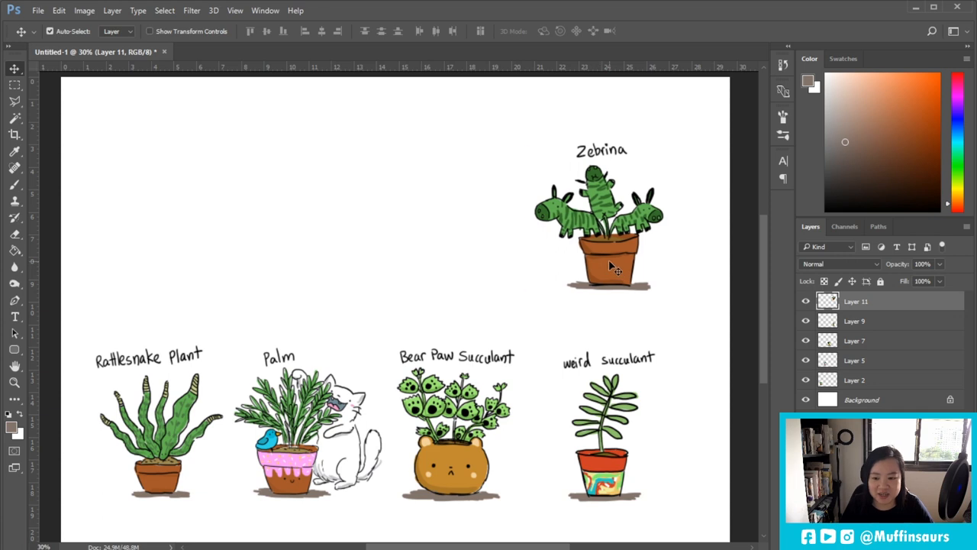
pyautogui.moveTo(240, 218)
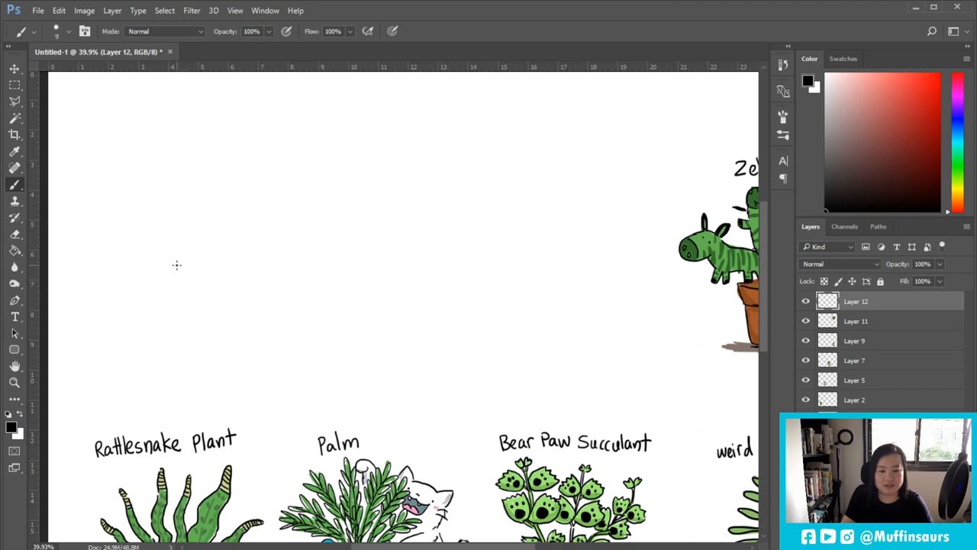
# Sketch the spiky fern leaves in black and hand-letter 'crocodile fern' above them
pyautogui.moveTo(233, 184); pyautogui.dragTo(177, 264)
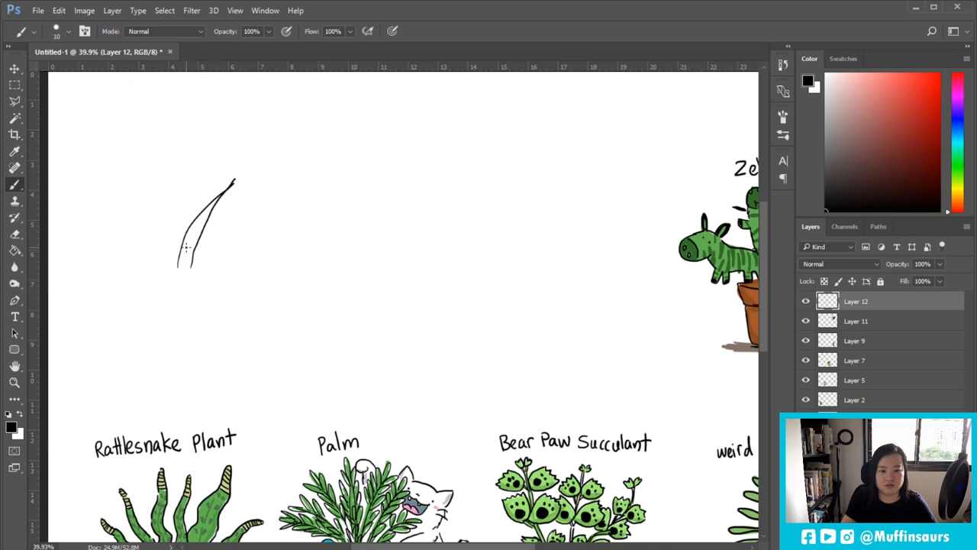
pyautogui.moveTo(145, 180); pyautogui.dragTo(164, 267)
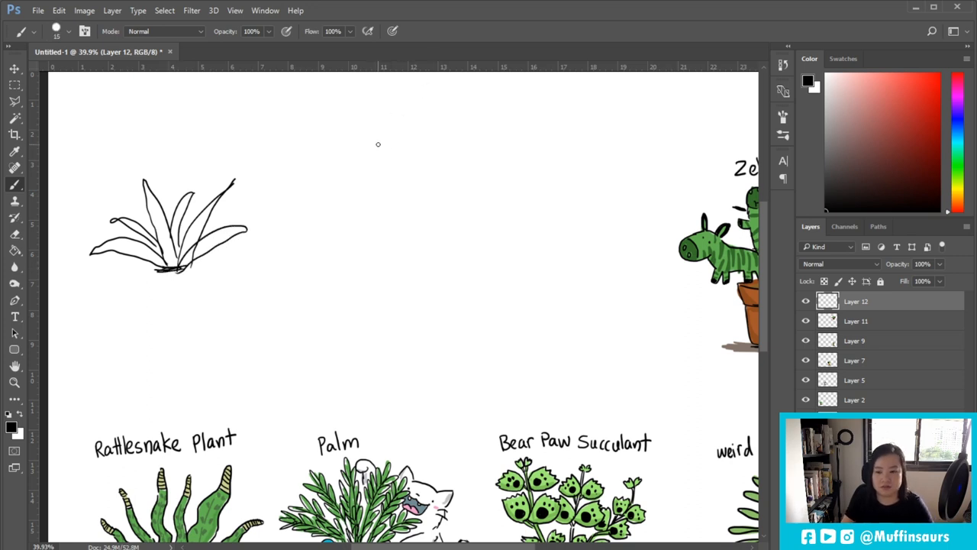
pyautogui.moveTo(363, 160); pyautogui.dragTo(353, 141)
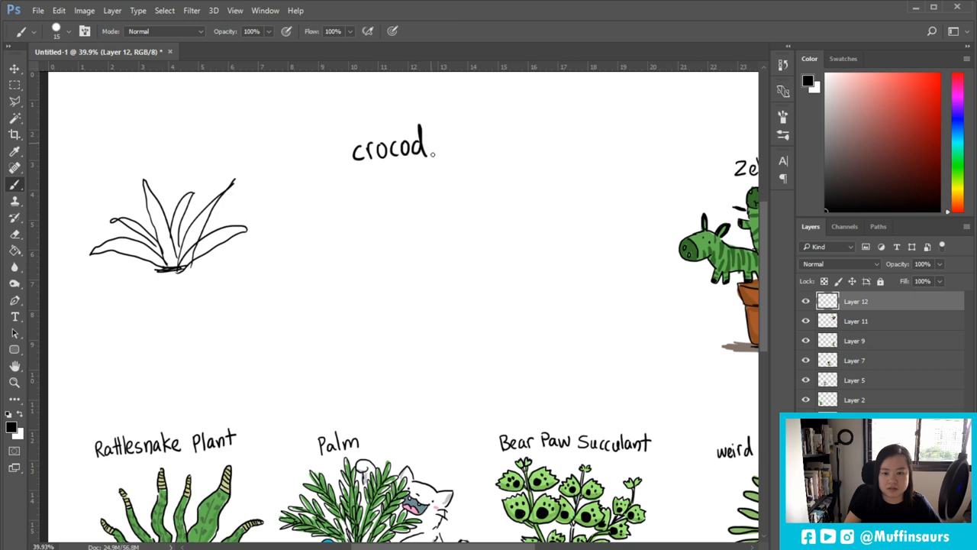
pyautogui.write('ile')
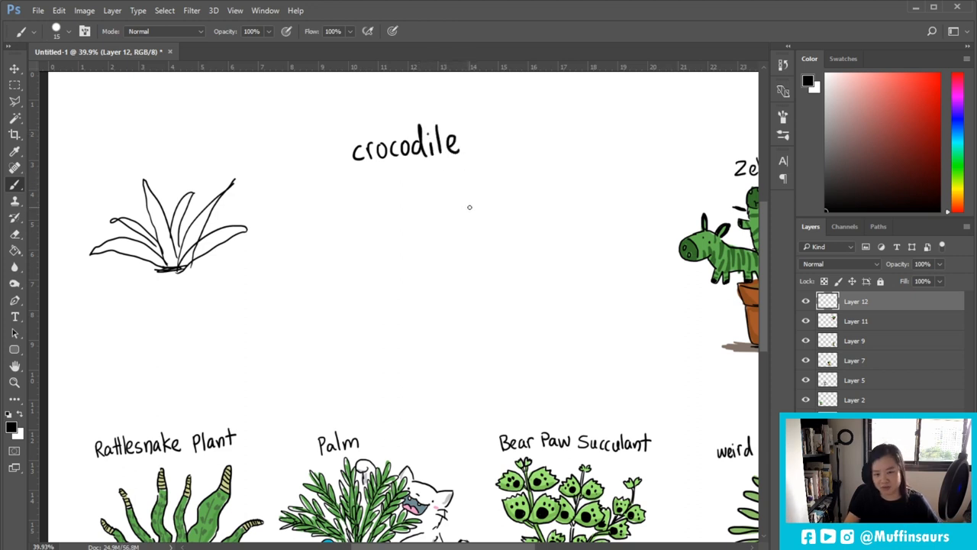
pyautogui.moveTo(488, 131)
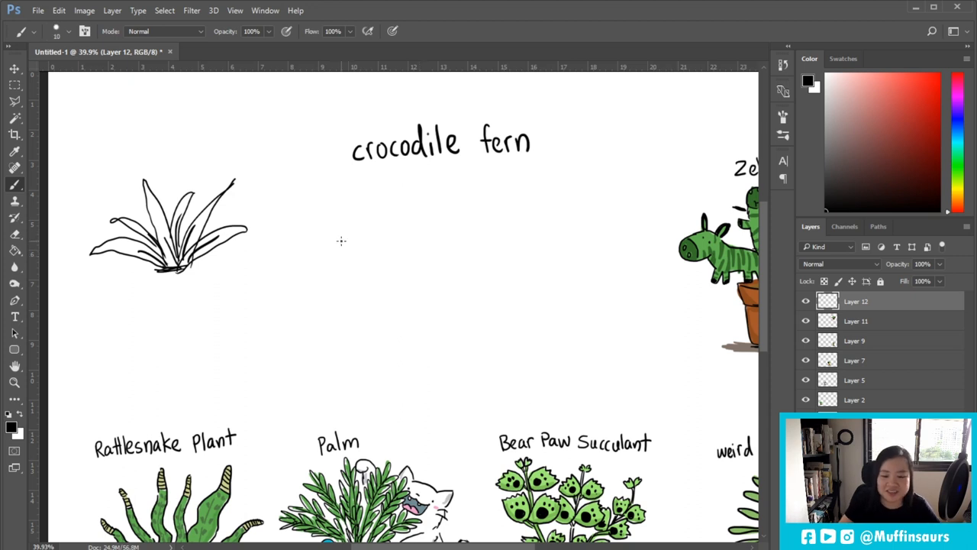
pyautogui.moveTo(328, 255)
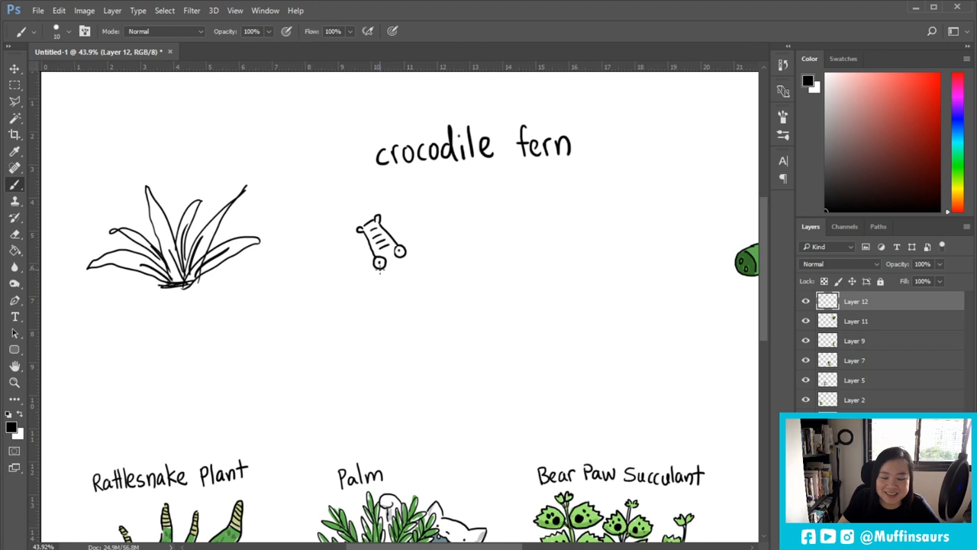
# Draw the first crocodile leaf with head, body and tail, and write '(RIP)'
pyautogui.moveTo(382, 263); pyautogui.dragTo(416, 340)
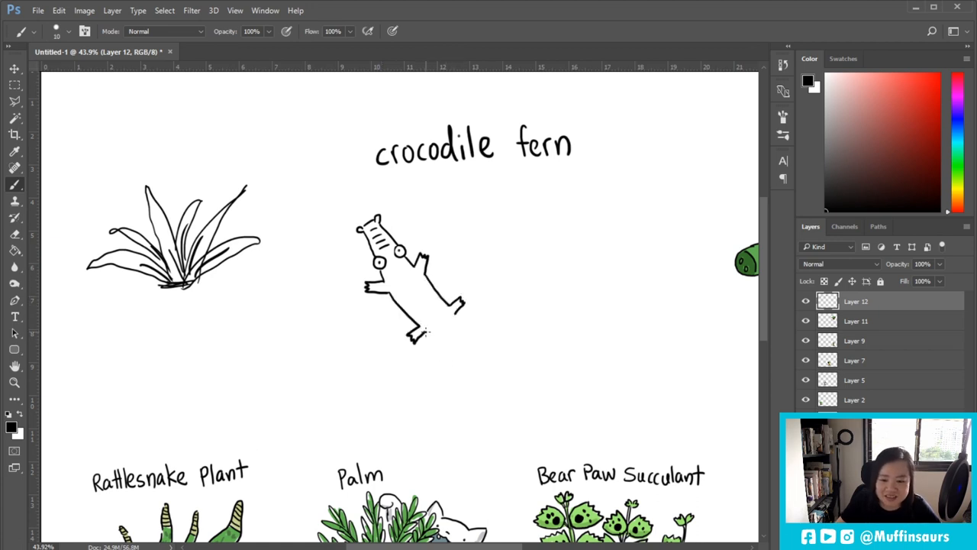
pyautogui.moveTo(424, 335); pyautogui.dragTo(488, 357)
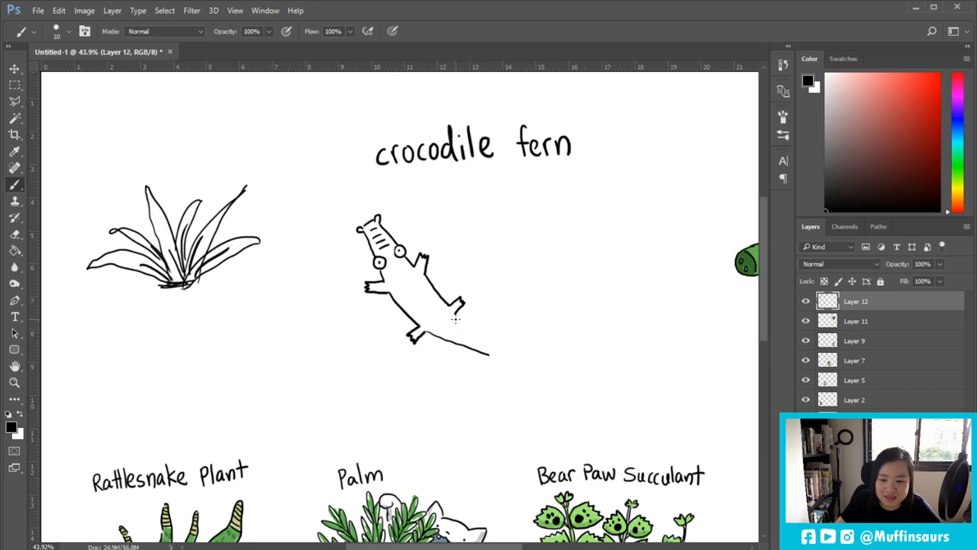
pyautogui.moveTo(454, 317); pyautogui.dragTo(489, 351)
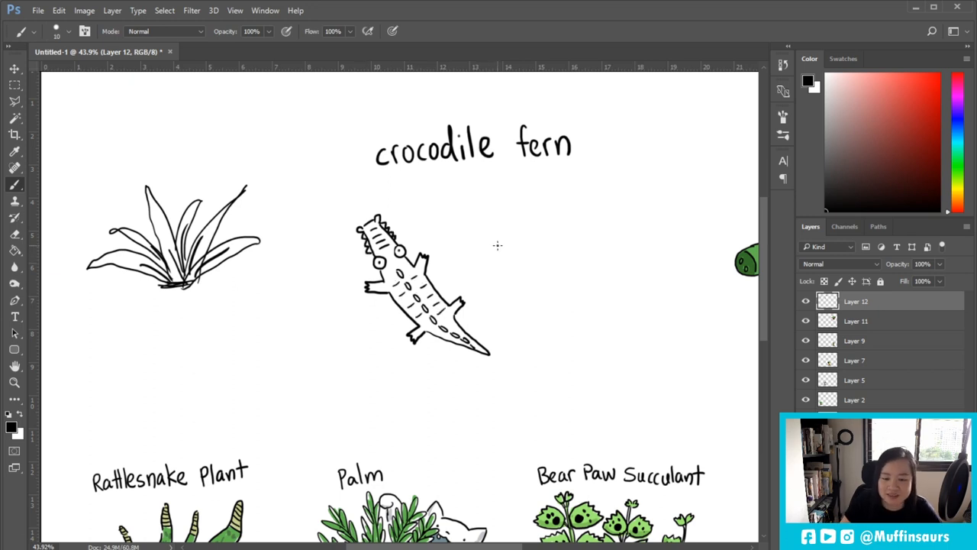
pyautogui.moveTo(464, 180)
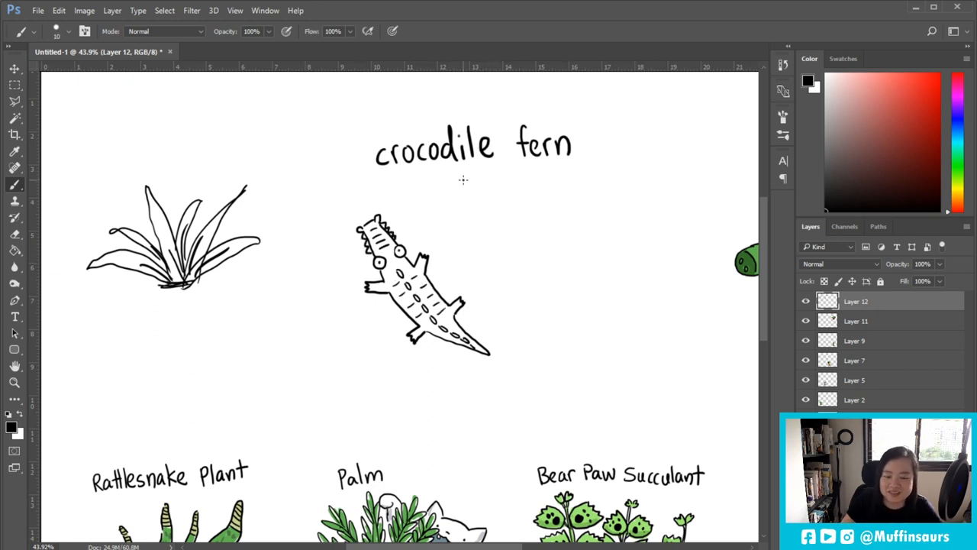
pyautogui.write('(RIP)')
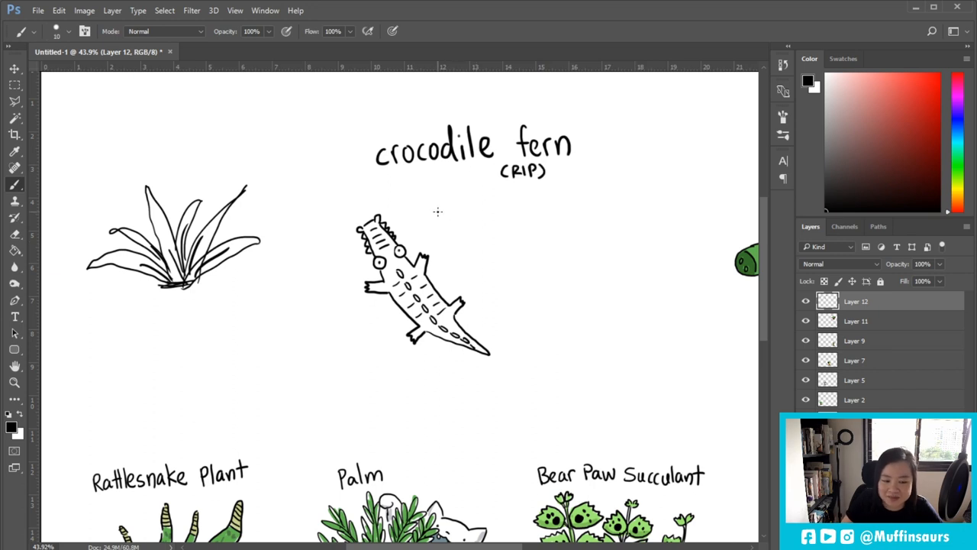
# Add more crocodile leaves around the fern, including eyes and snout on the right
pyautogui.moveTo(477, 203); pyautogui.dragTo(456, 243)
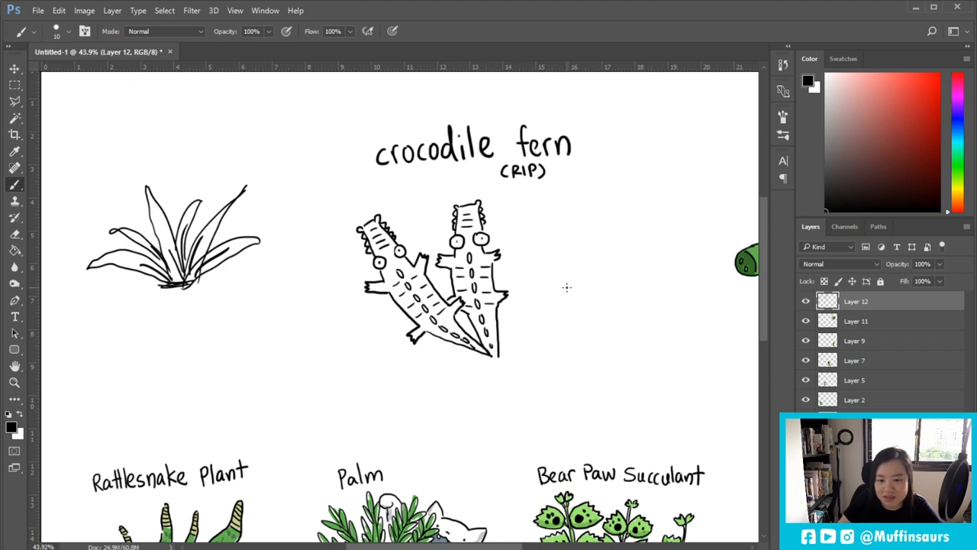
pyautogui.hscroll(3)
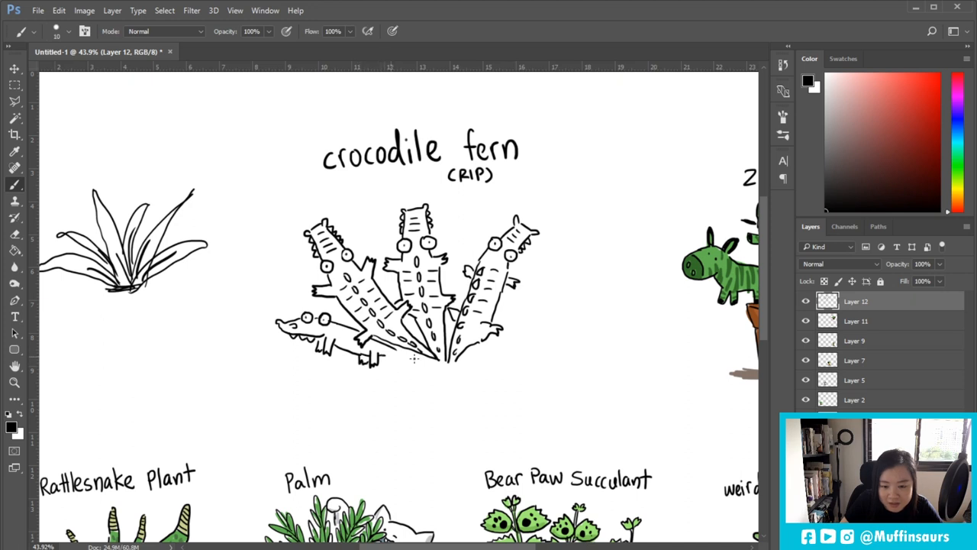
pyautogui.moveTo(374, 359); pyautogui.dragTo(439, 353)
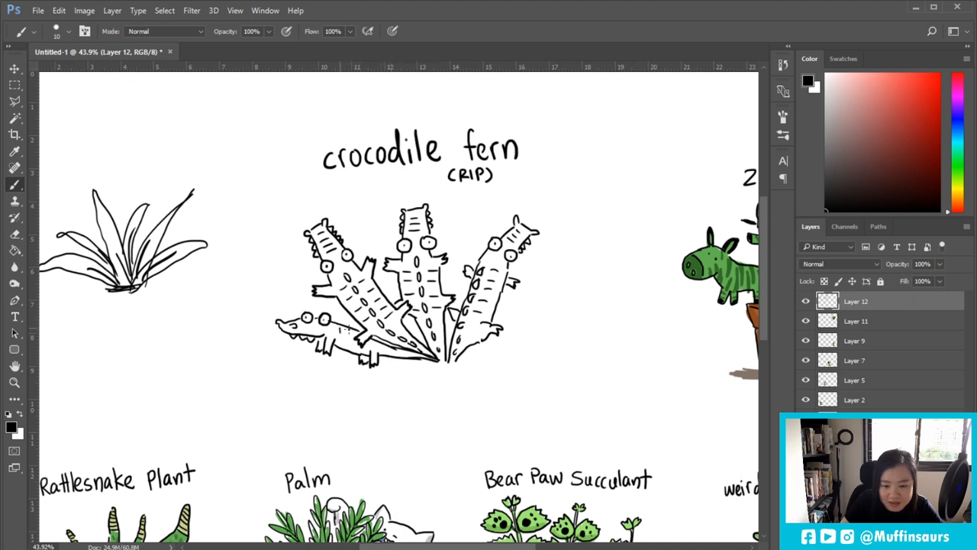
pyautogui.moveTo(336, 332); pyautogui.dragTo(381, 347)
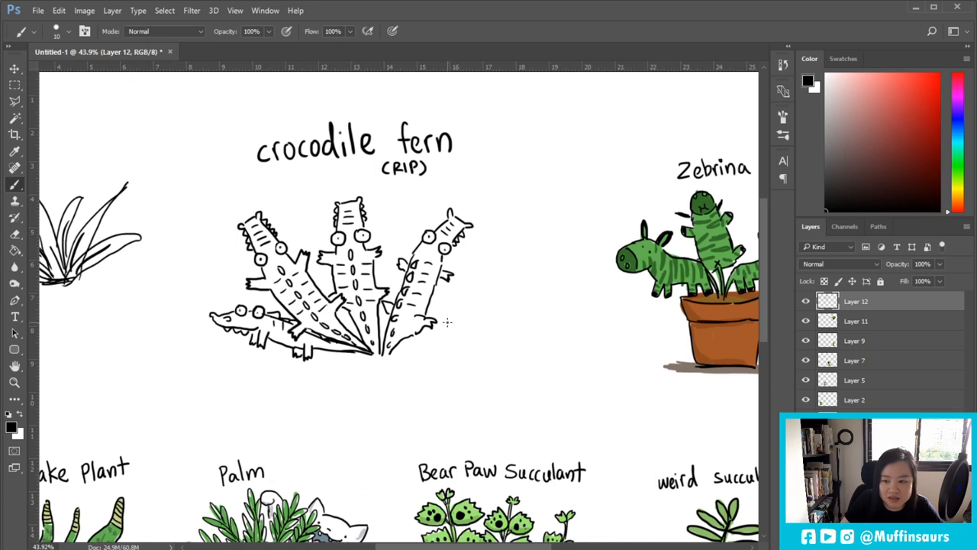
pyautogui.moveTo(454, 300)
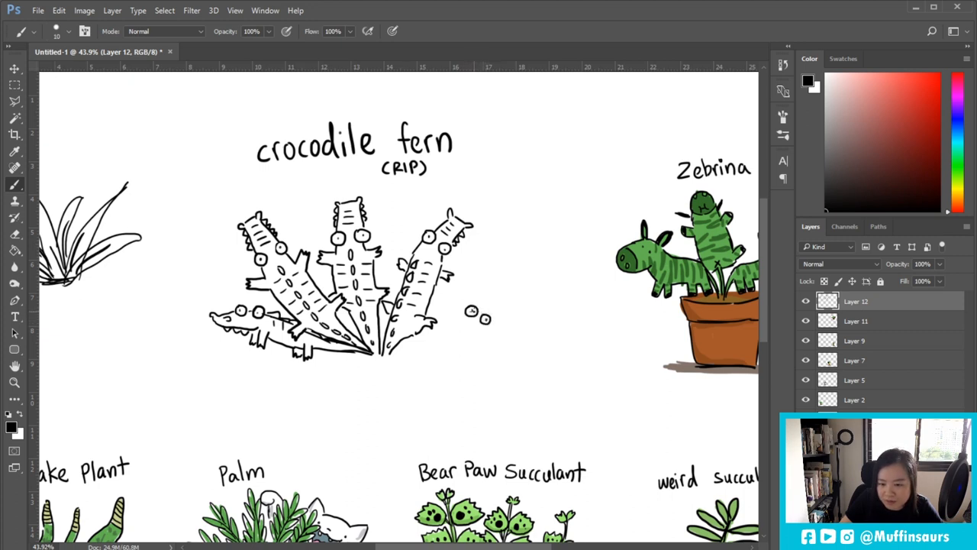
pyautogui.moveTo(478, 315); pyautogui.dragTo(504, 312)
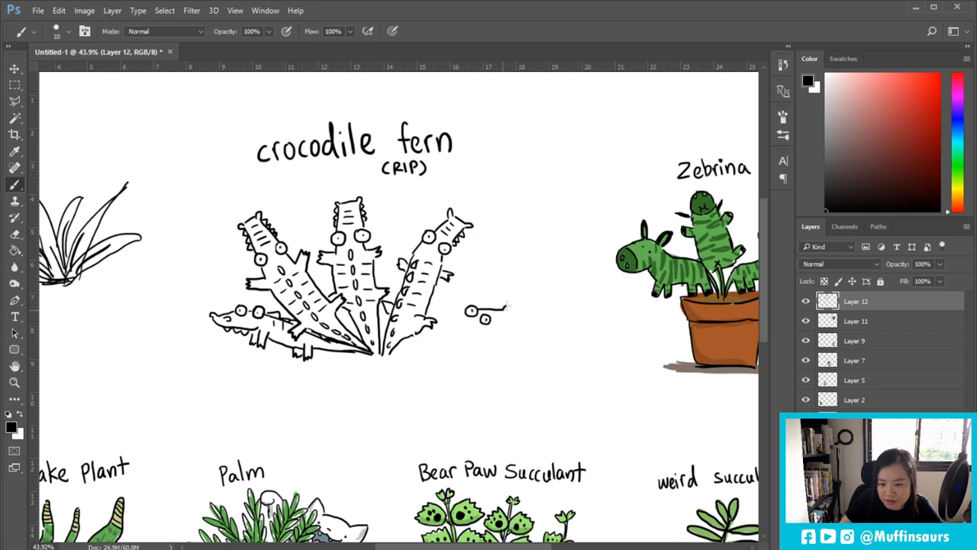
pyautogui.moveTo(488, 313); pyautogui.dragTo(511, 314)
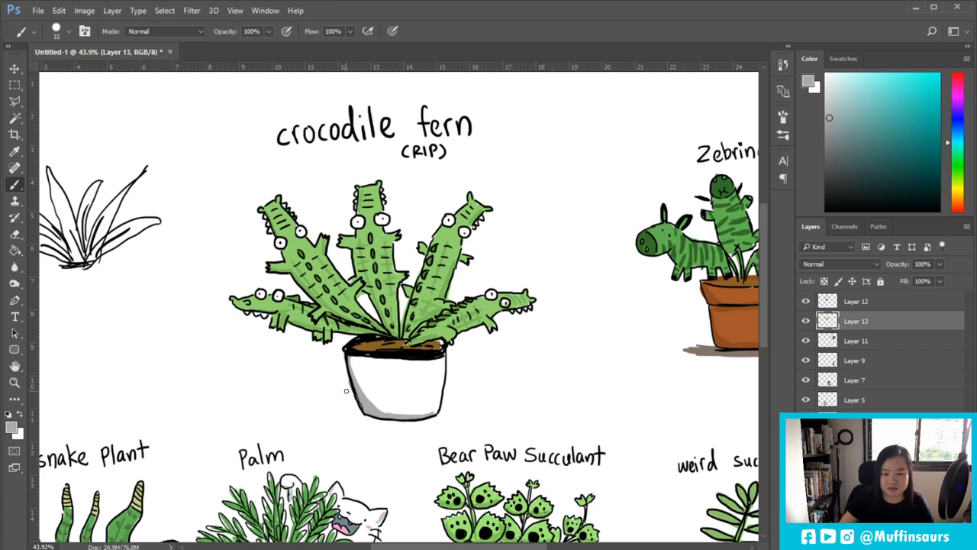
pyautogui.moveTo(29, 182)
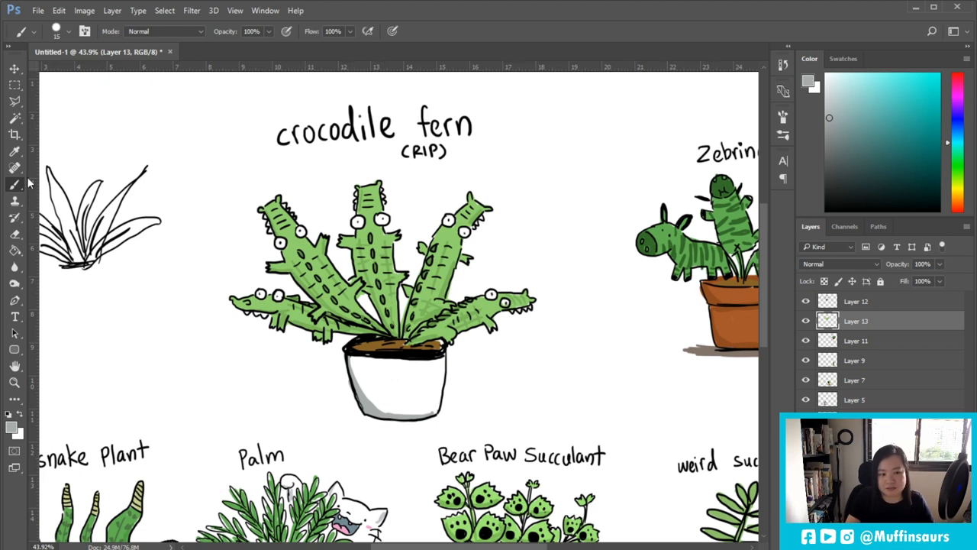